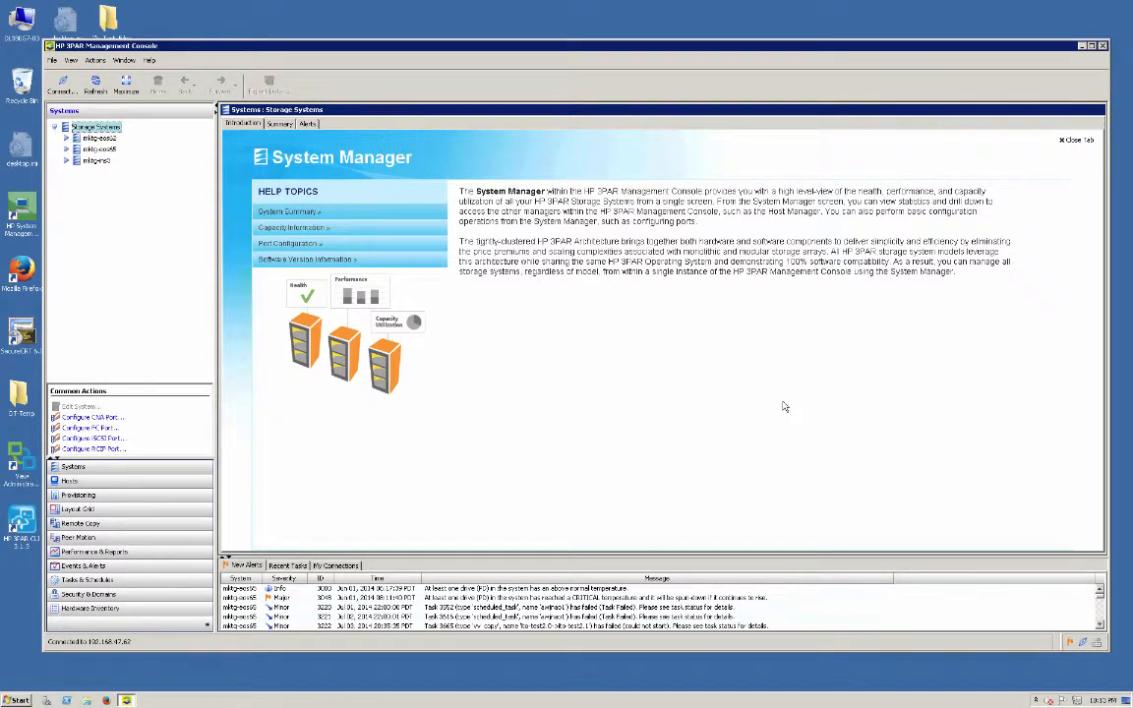
pyautogui.moveTo(556, 369)
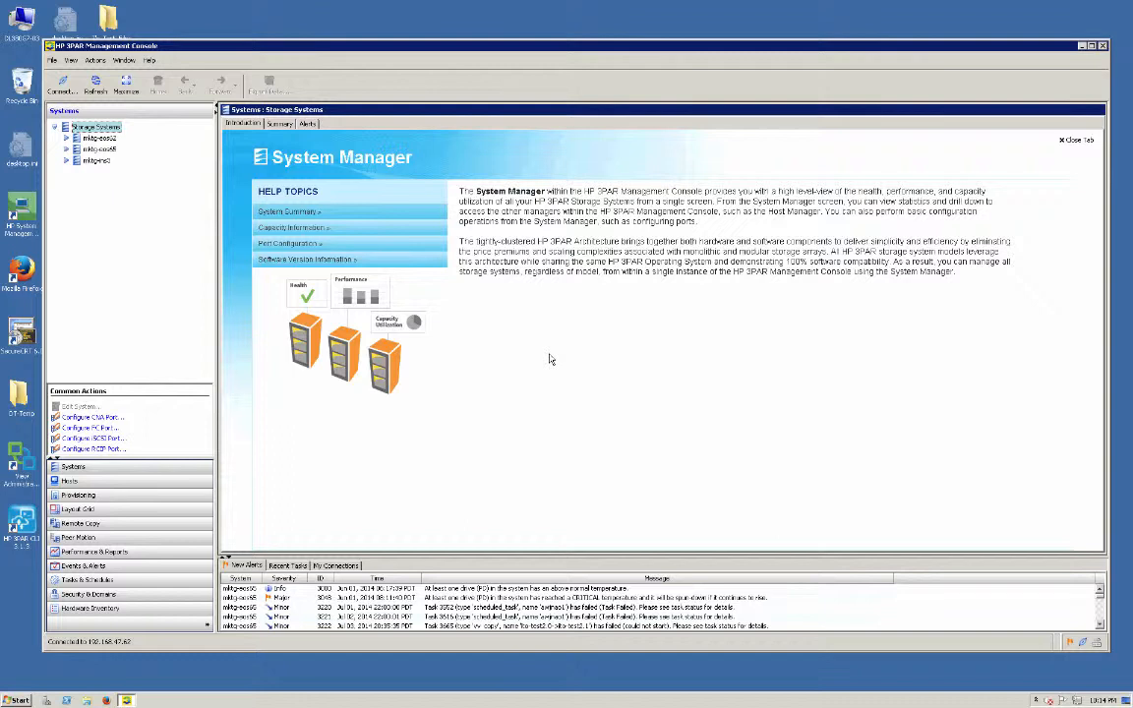
pyautogui.moveTo(127, 192)
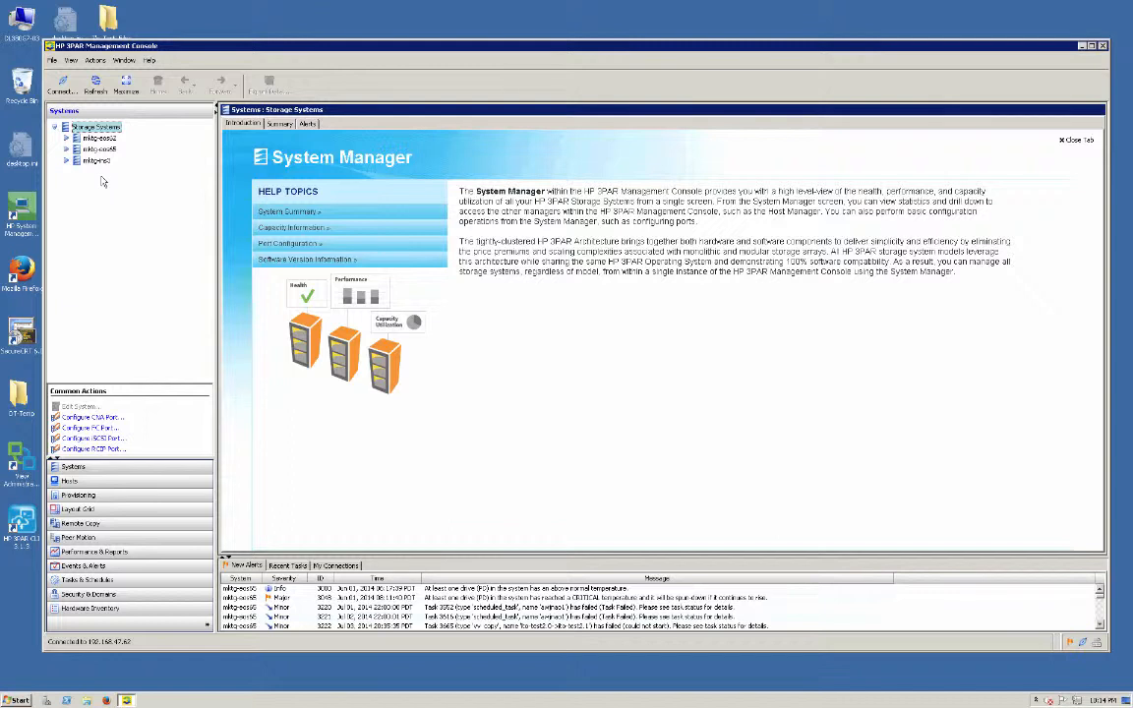
pyautogui.moveTo(112, 188)
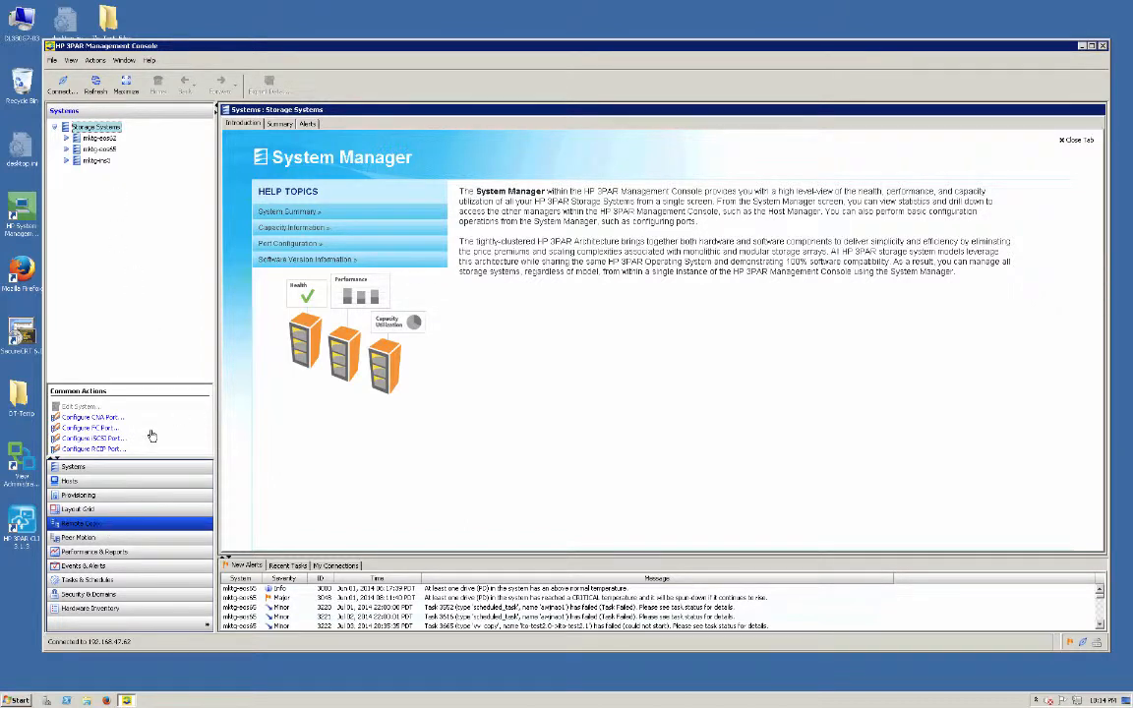
# - Start a New Remote Copy Configuration and move past the Welcome page to Targets
pyautogui.click(78, 523)
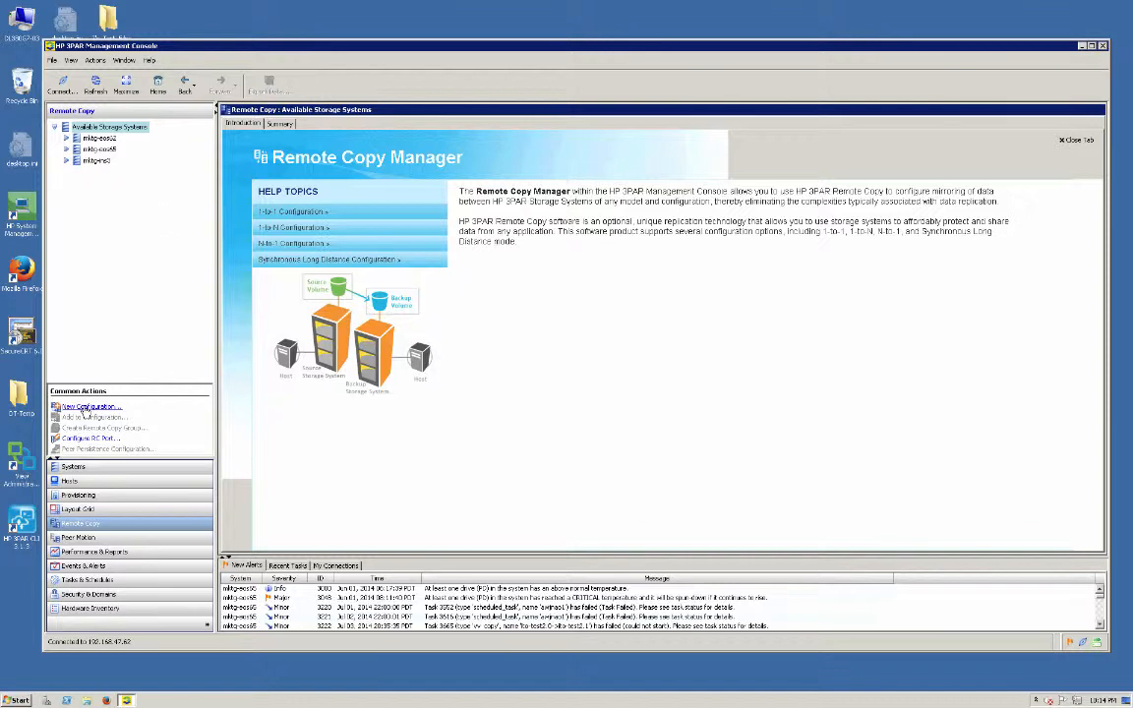
pyautogui.click(87, 407)
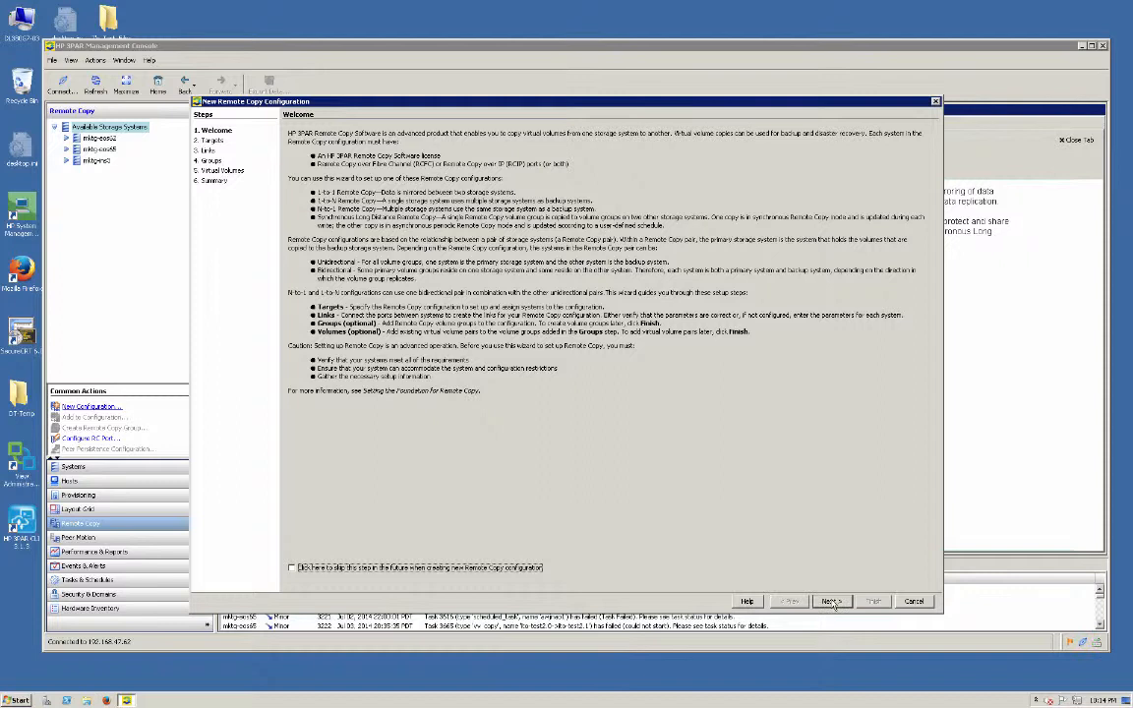
pyautogui.click(832, 601)
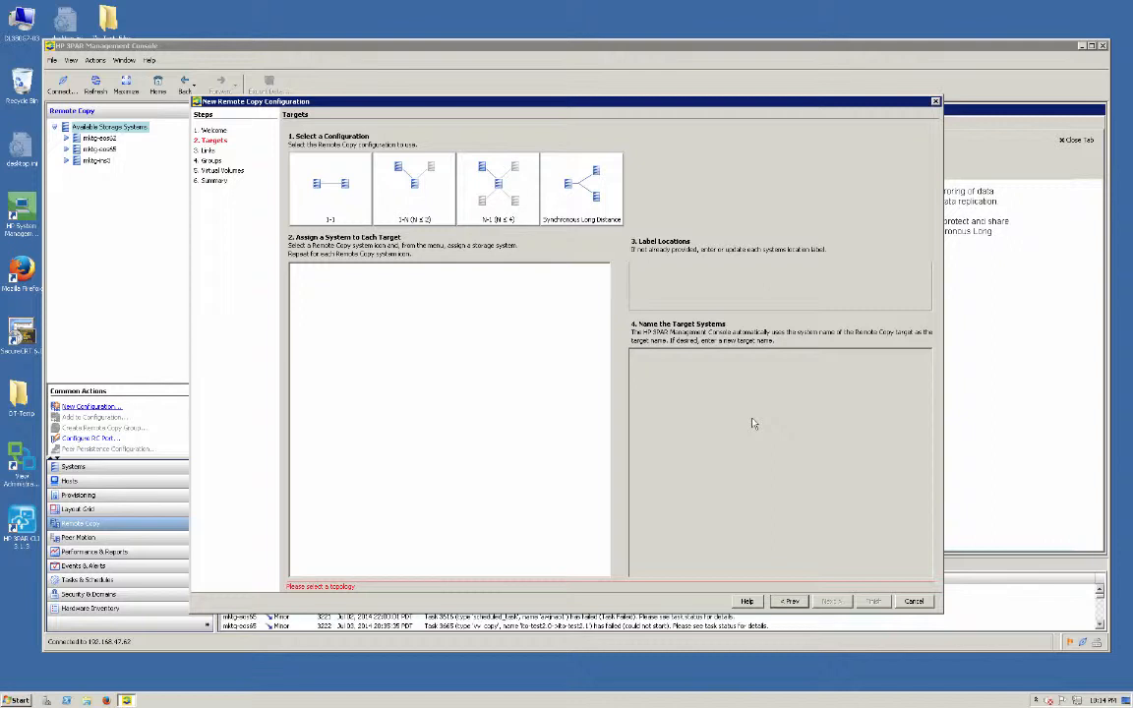
pyautogui.moveTo(591, 387)
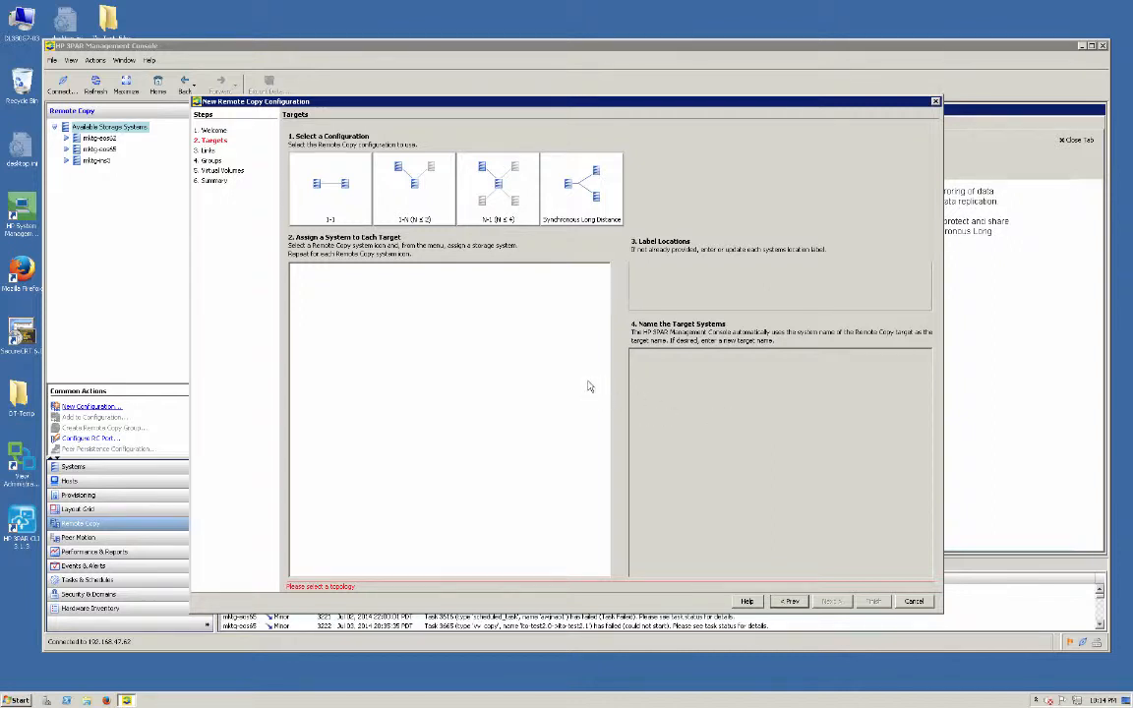
pyautogui.moveTo(582, 344)
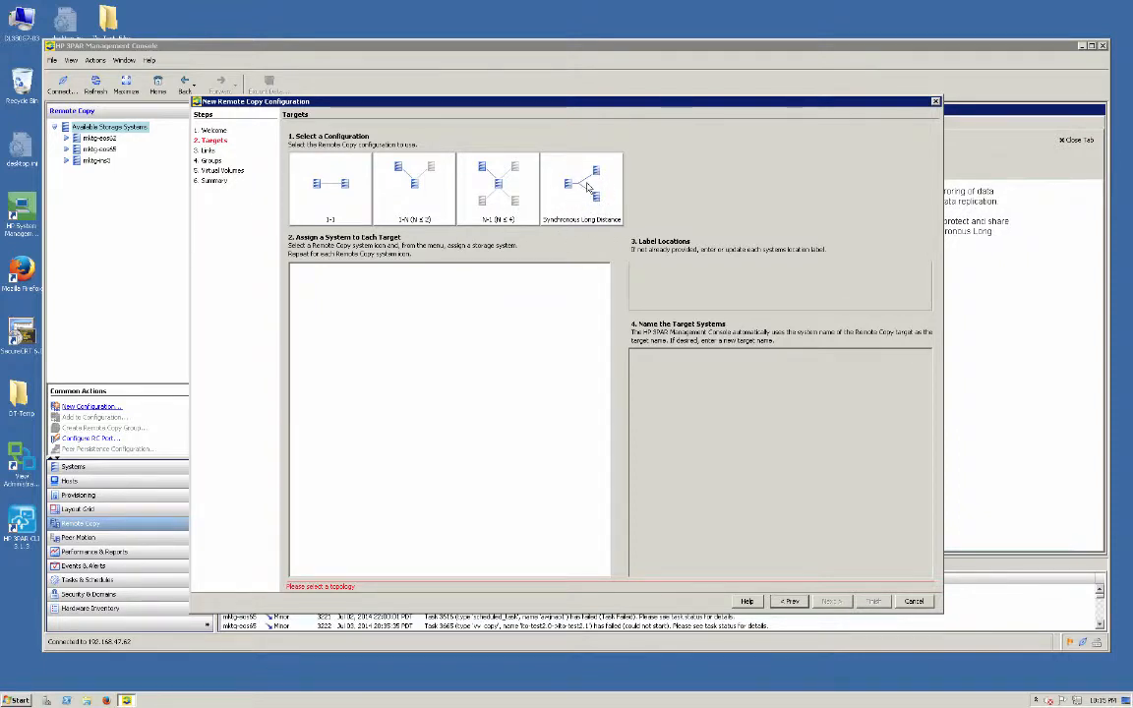
# - Choose Synchronous Long Distance with source mktg-ins3 and targets mktg-eos65 and mktg-eos62
pyautogui.click(583, 187)
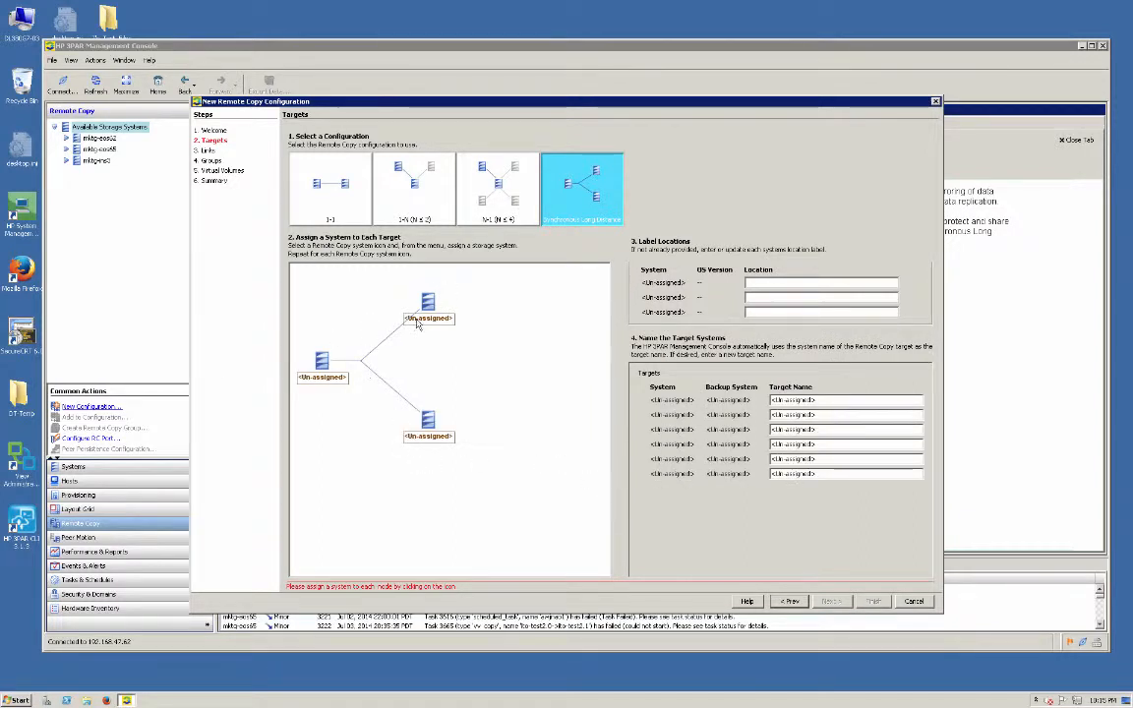
pyautogui.moveTo(333, 343)
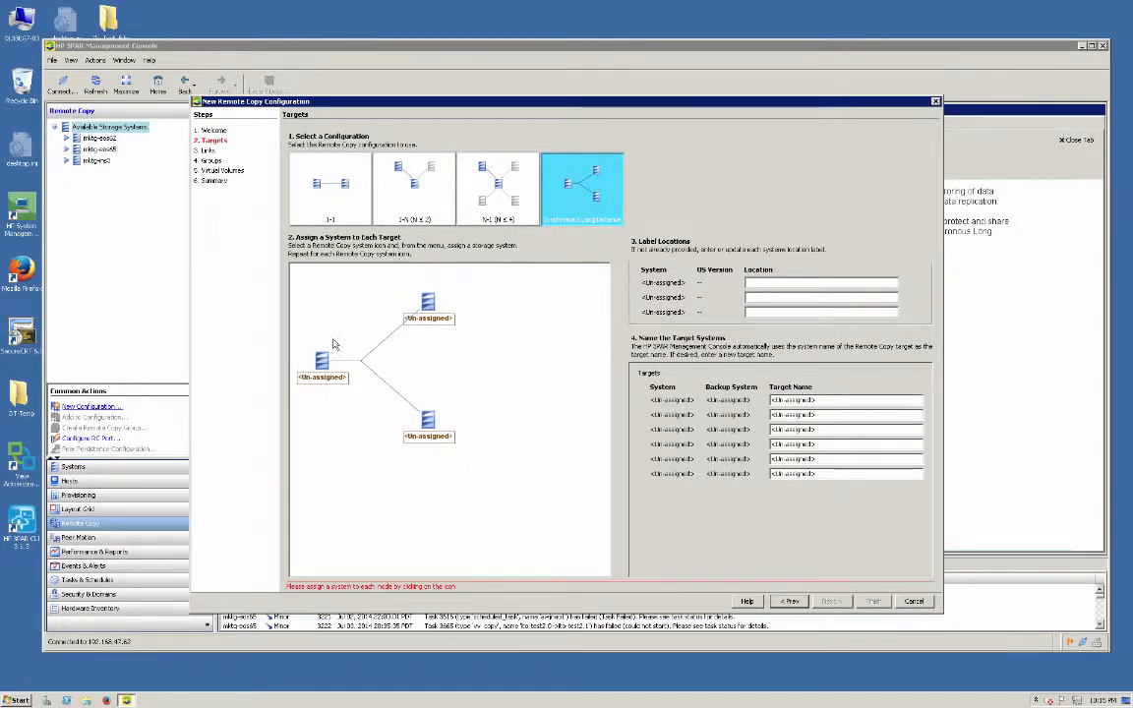
pyautogui.moveTo(502, 343)
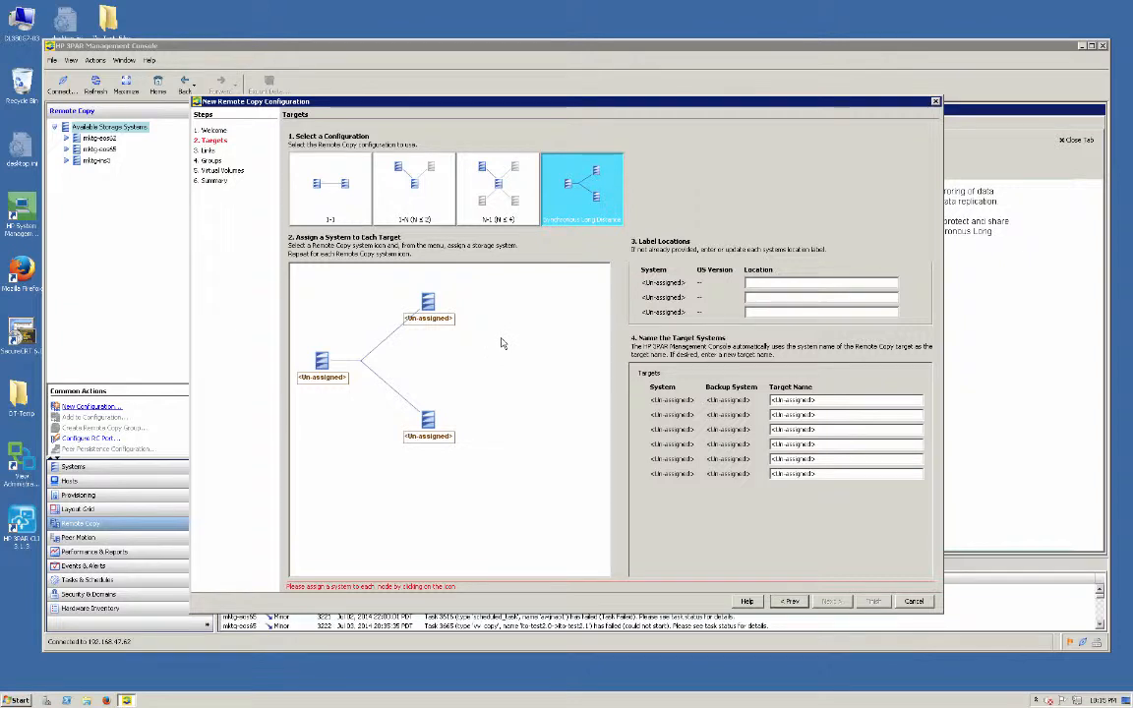
pyautogui.moveTo(460, 370)
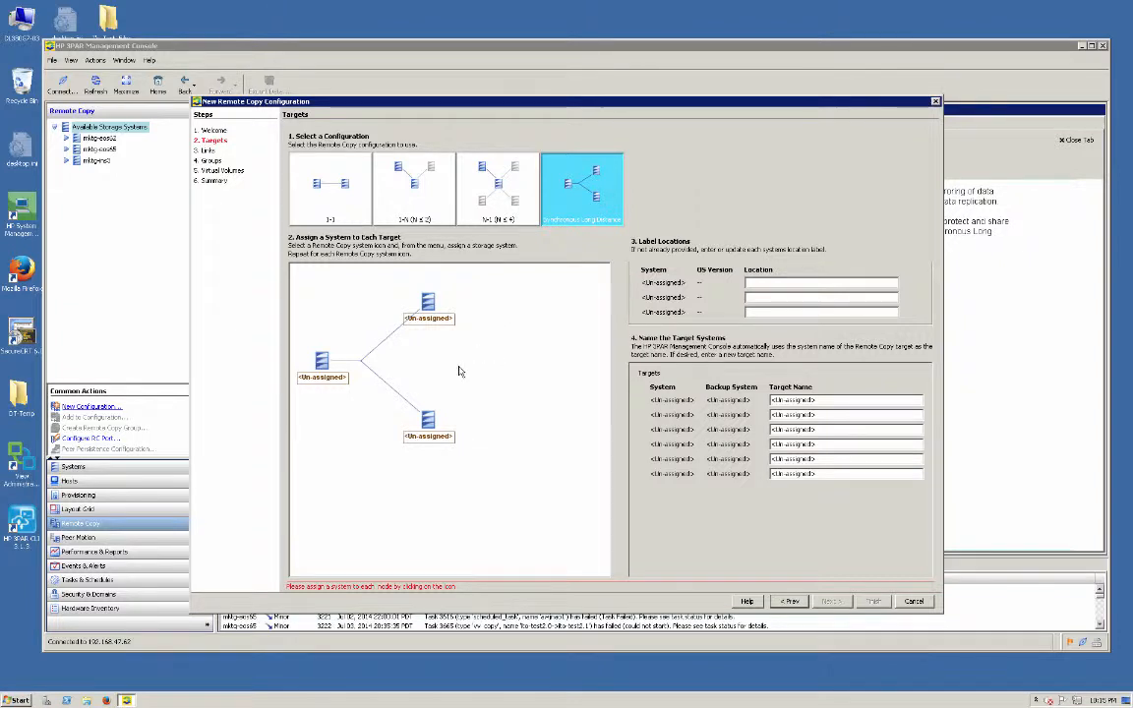
pyautogui.moveTo(357, 400)
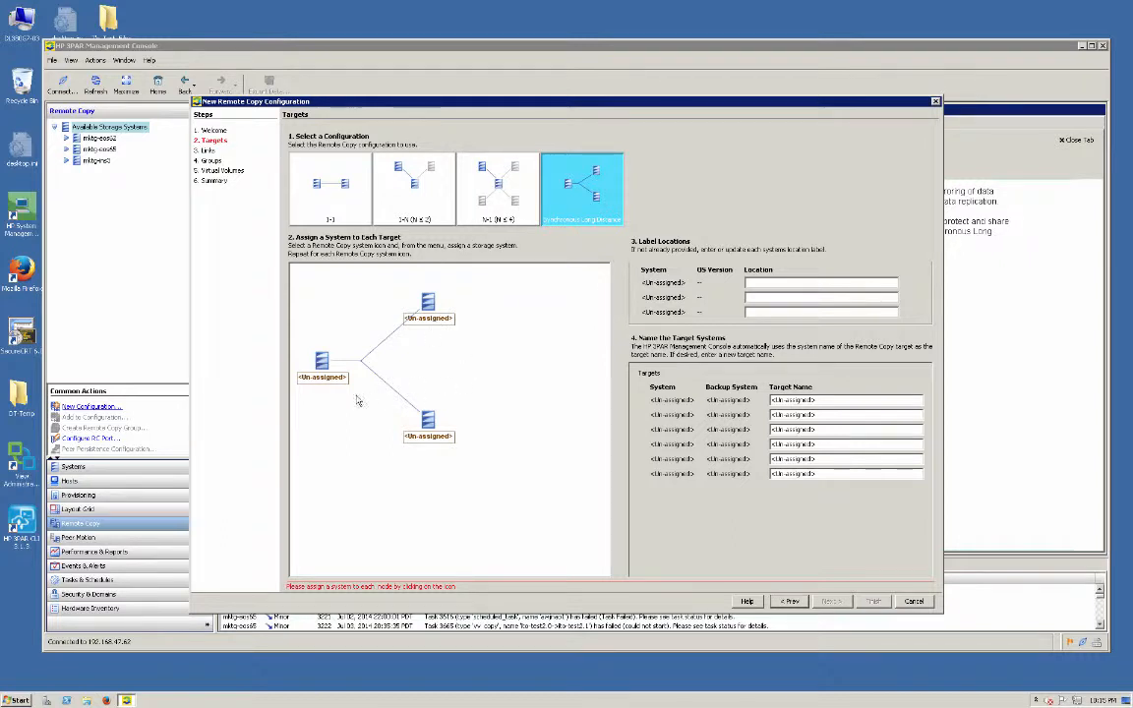
pyautogui.click(321, 361)
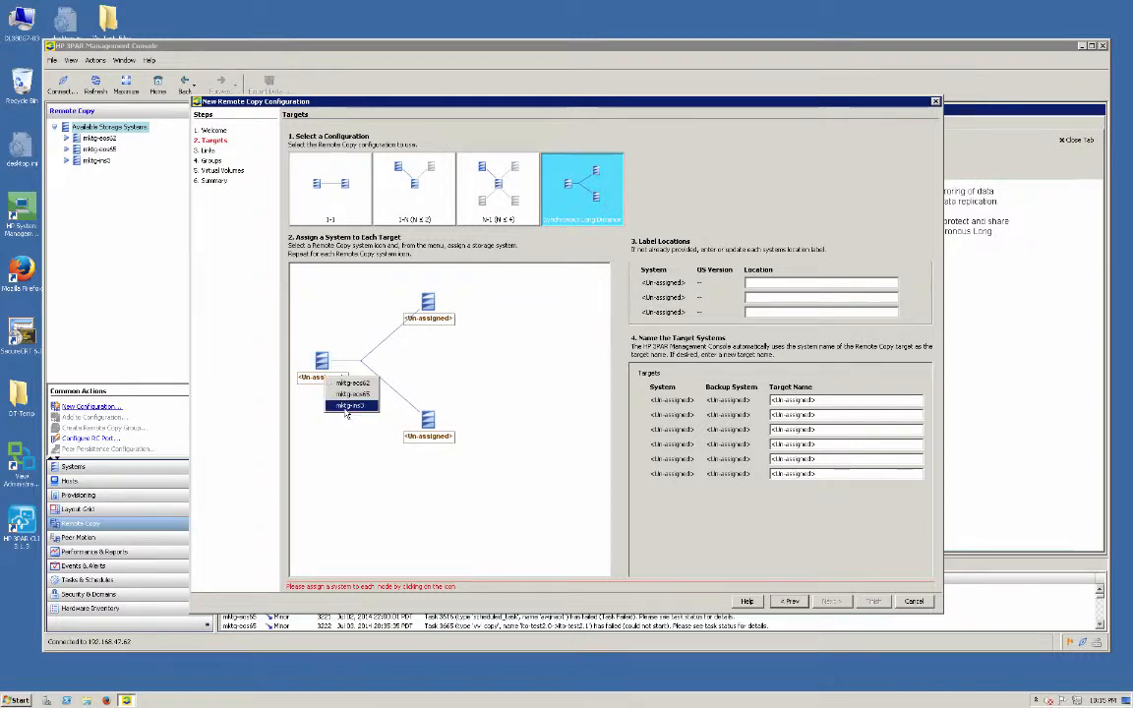
pyautogui.moveTo(339, 416)
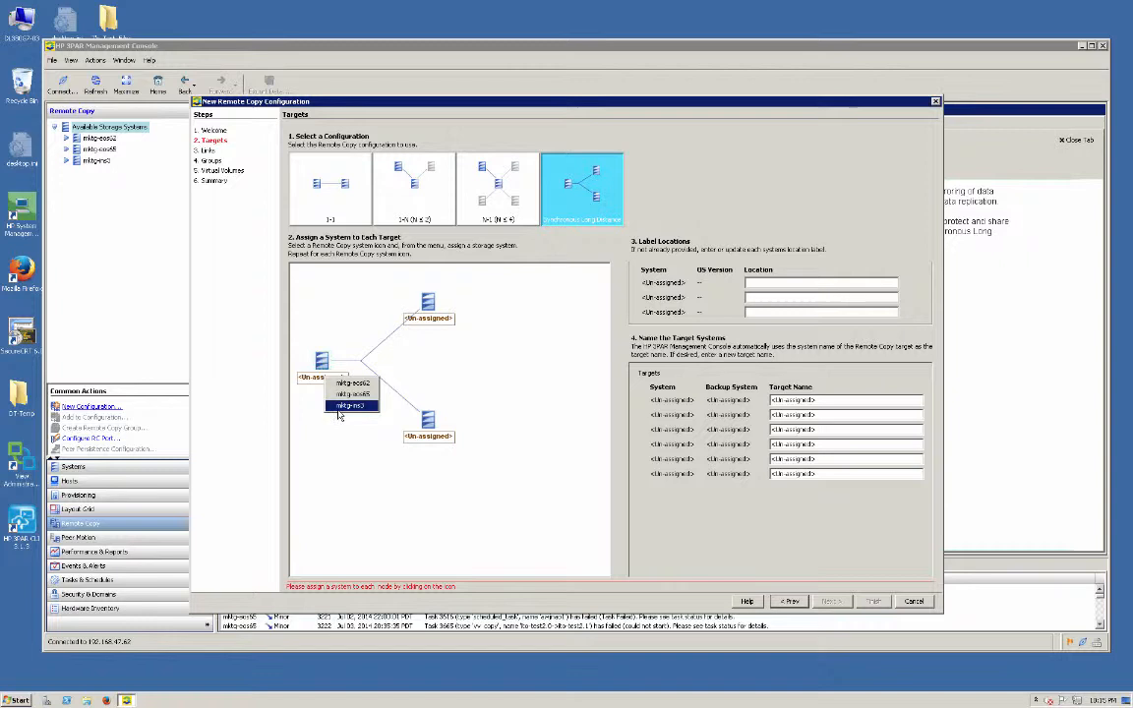
pyautogui.click(352, 405)
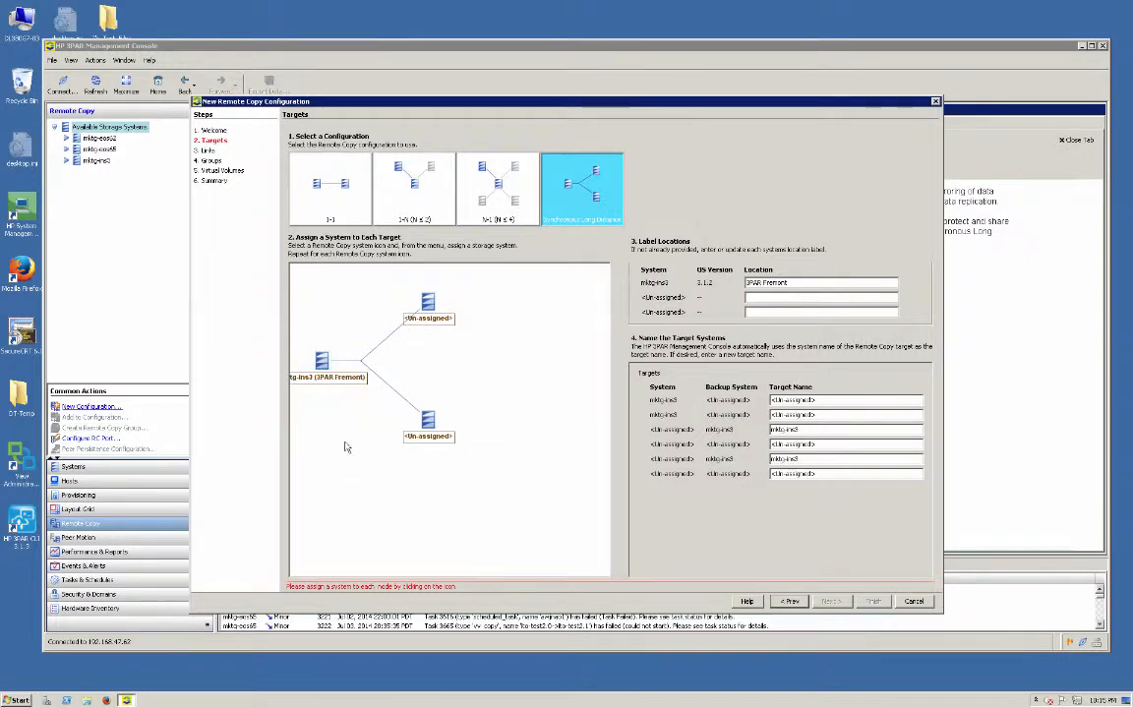
pyautogui.moveTo(399, 434)
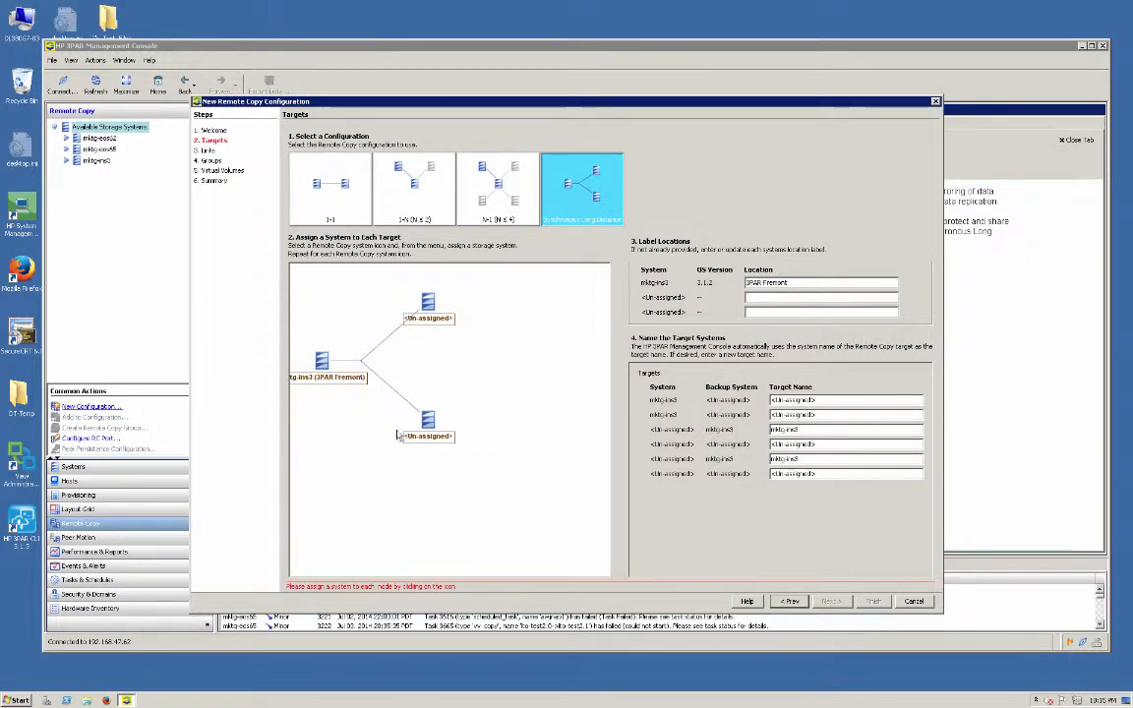
pyautogui.click(427, 420)
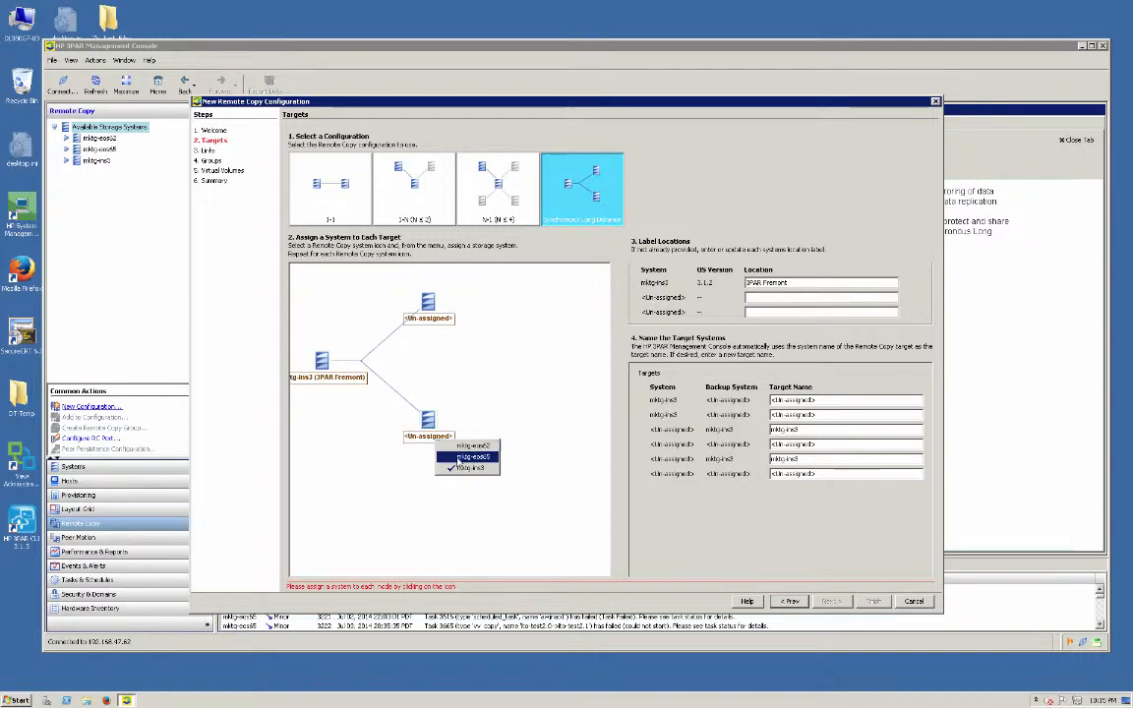
pyautogui.click(469, 457)
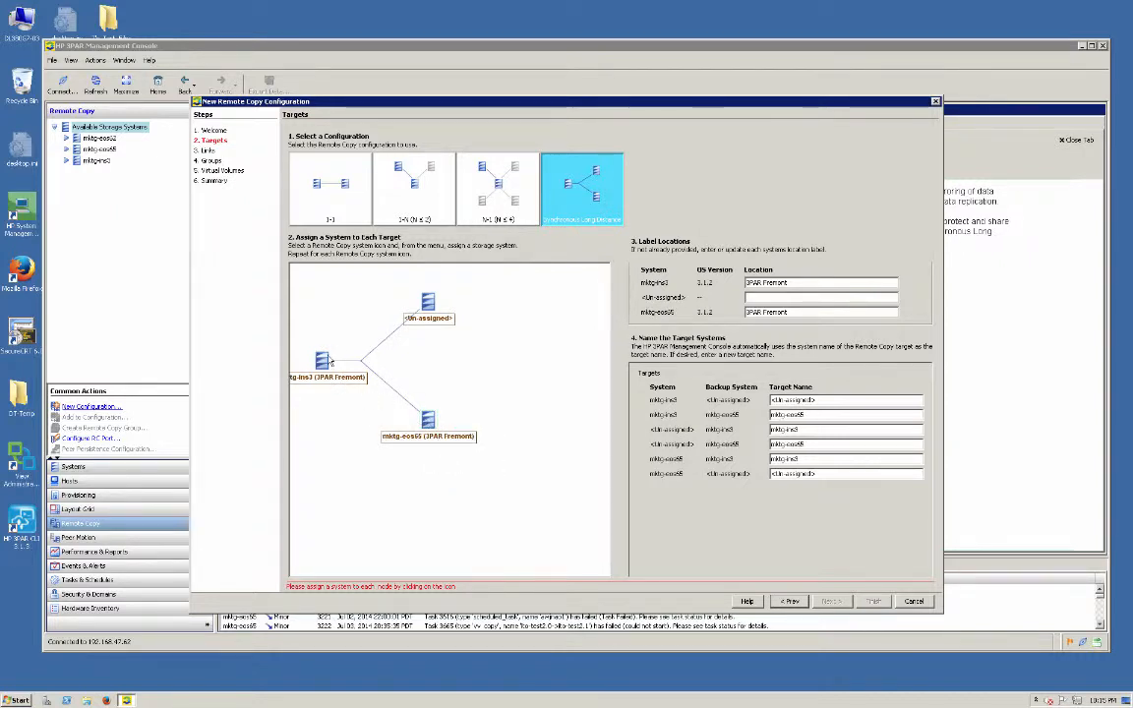
pyautogui.moveTo(397, 410)
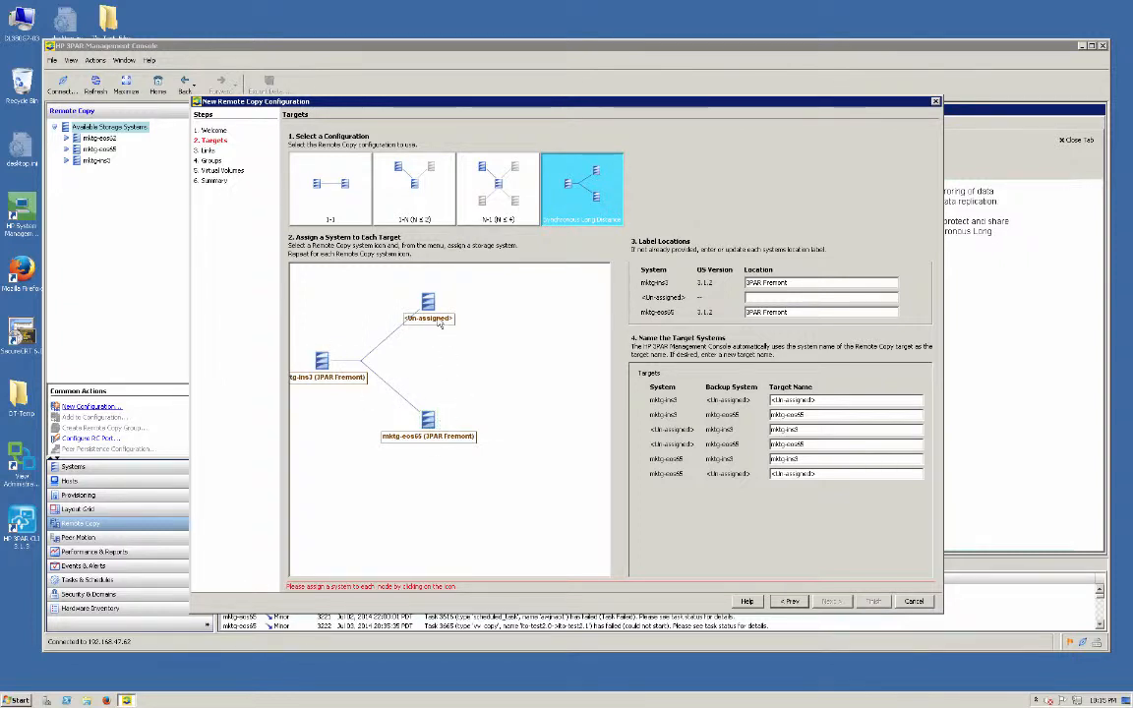
pyautogui.click(424, 301)
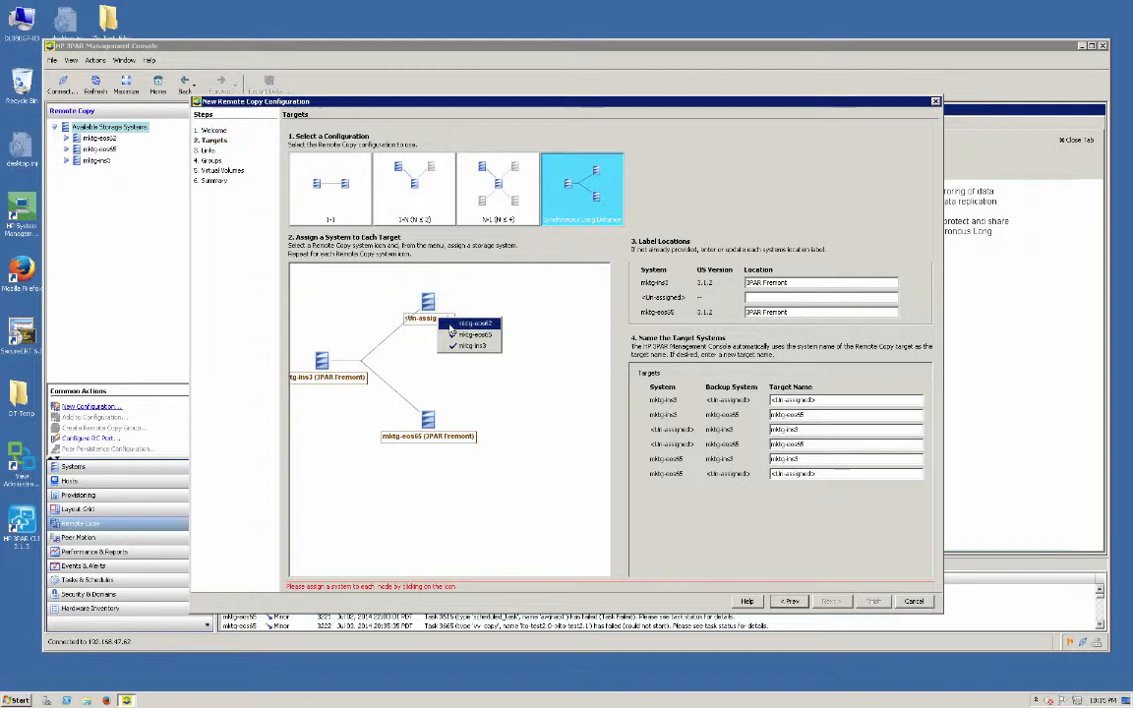
pyautogui.click(464, 322)
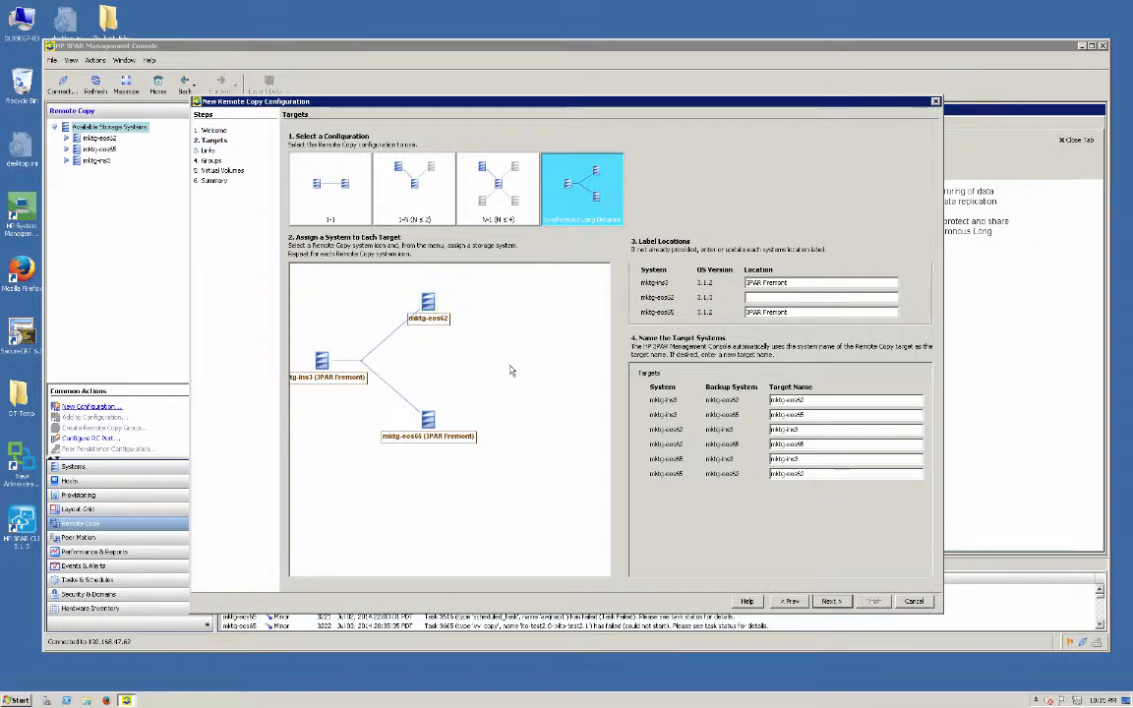
pyautogui.moveTo(781, 587)
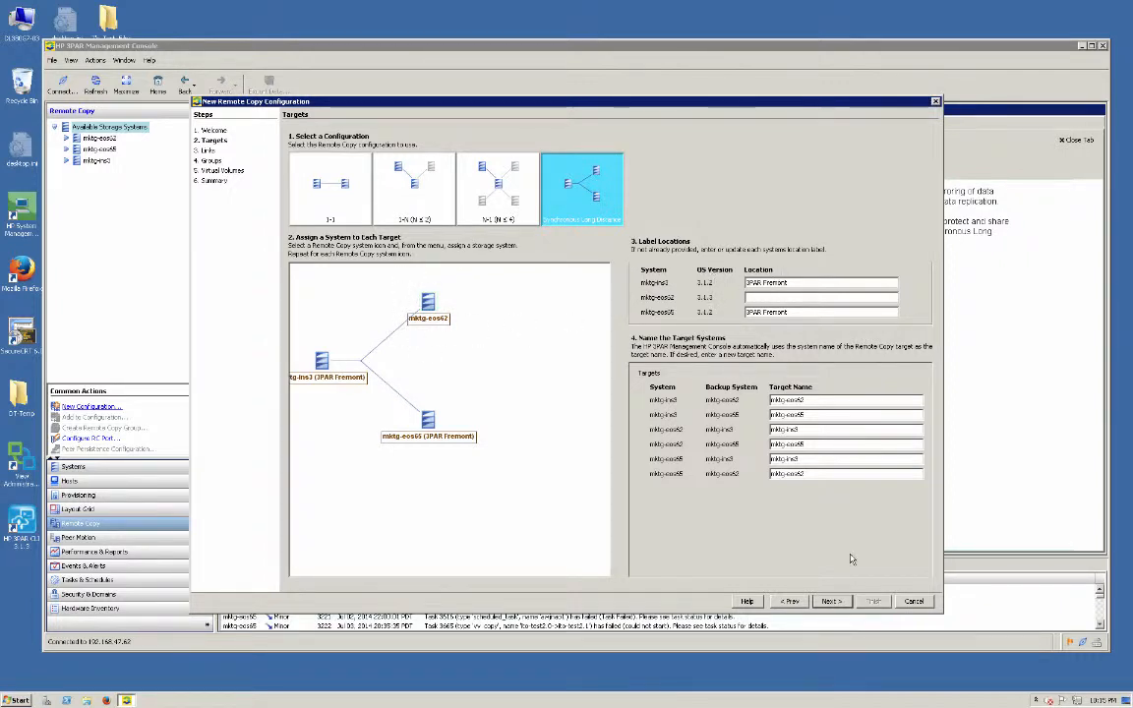
# - On the Links step, link mktg-ins3 port 3:3:4 to mktg-eos65 port 1:1:1
pyautogui.click(831, 601)
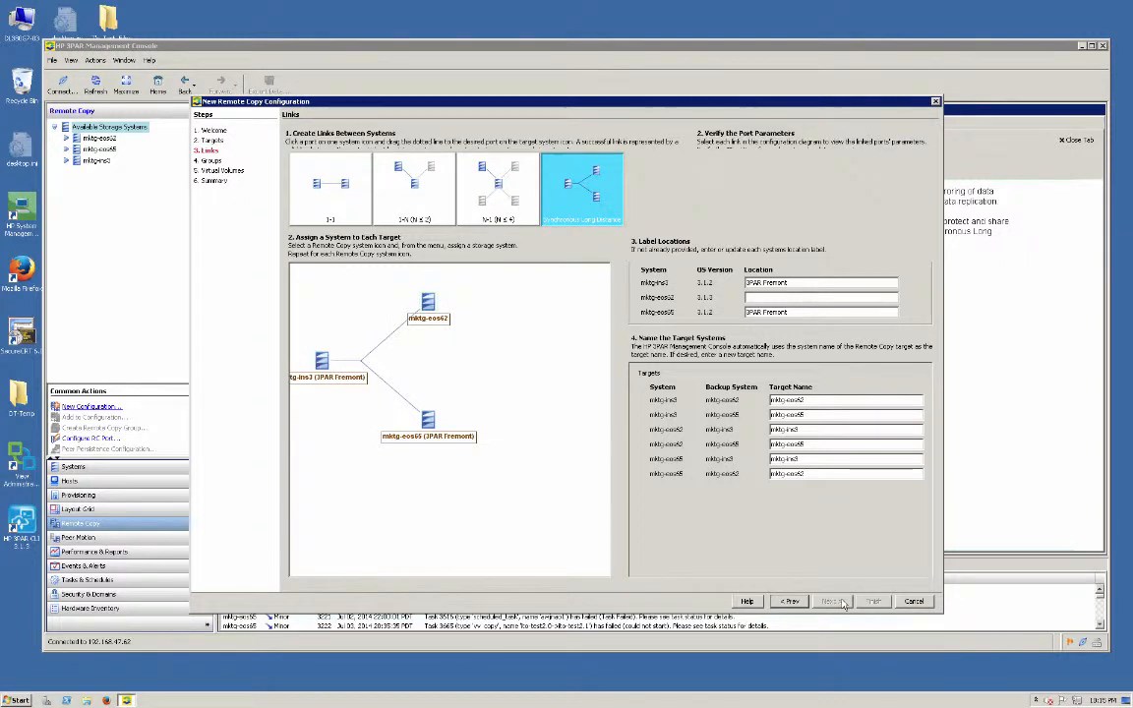
pyautogui.click(834, 601)
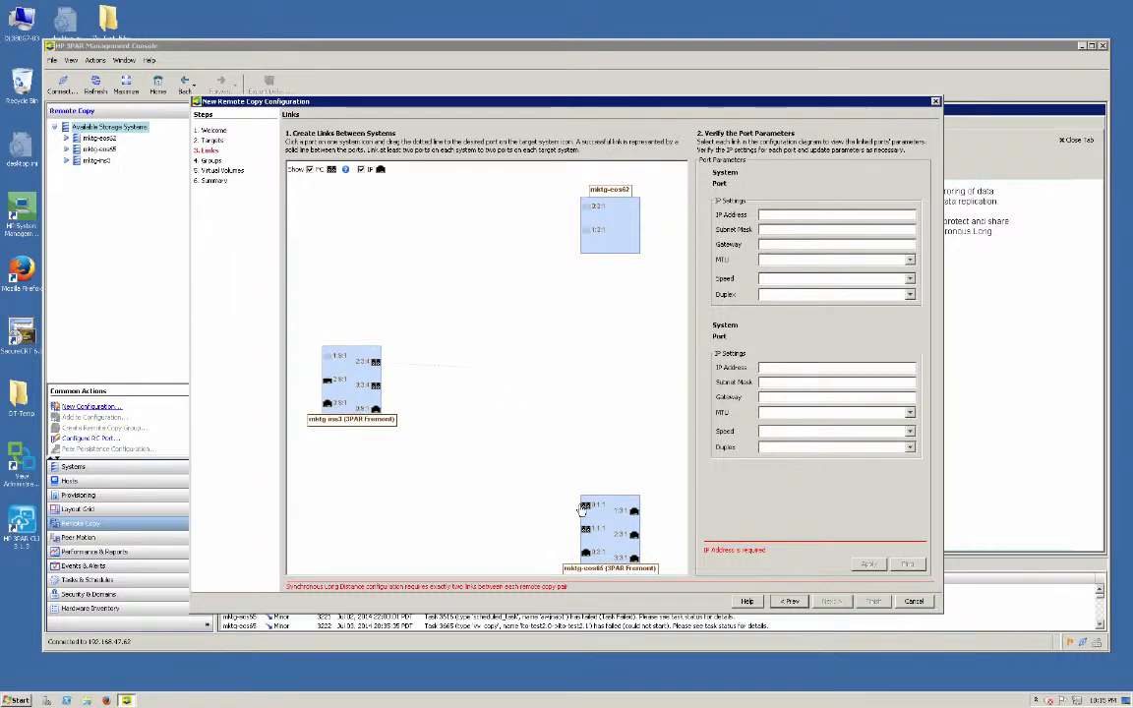
pyautogui.moveTo(376, 362); pyautogui.dragTo(585, 506)
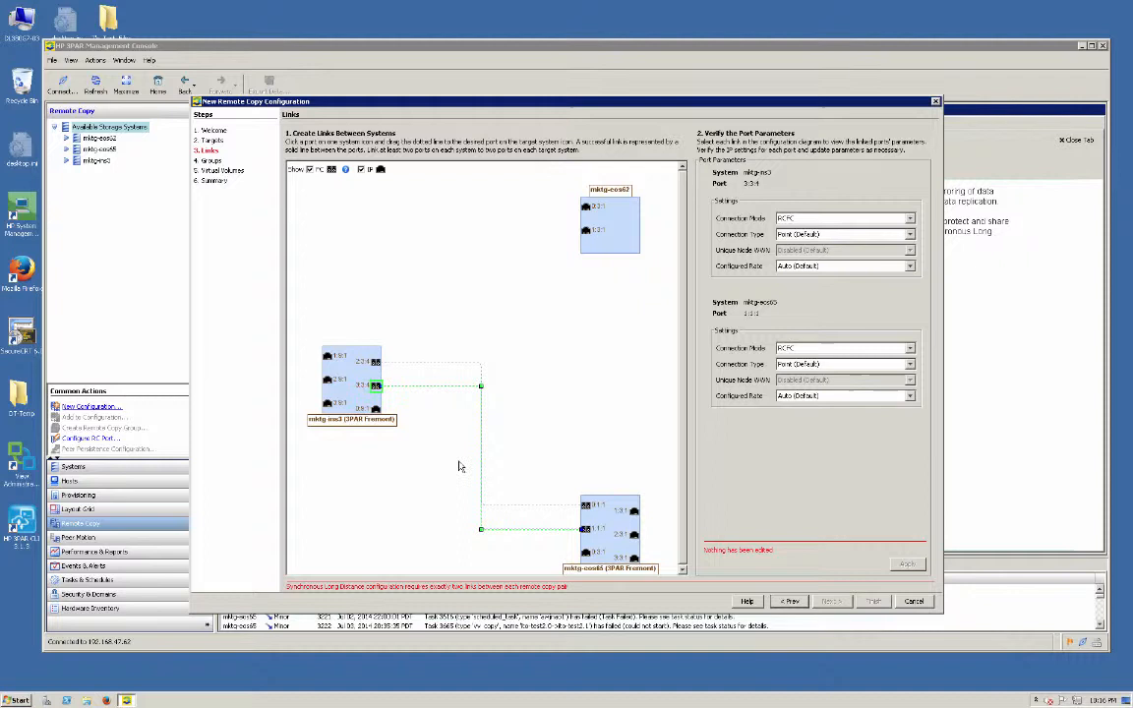
pyautogui.moveTo(556, 522)
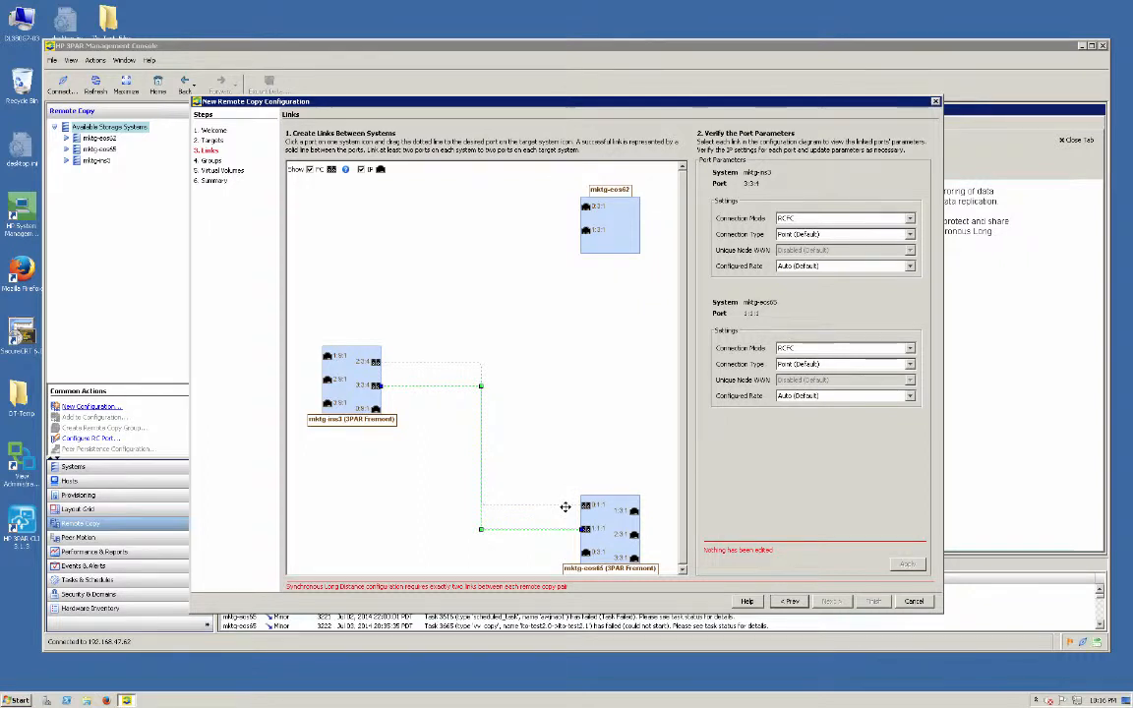
pyautogui.moveTo(335, 402)
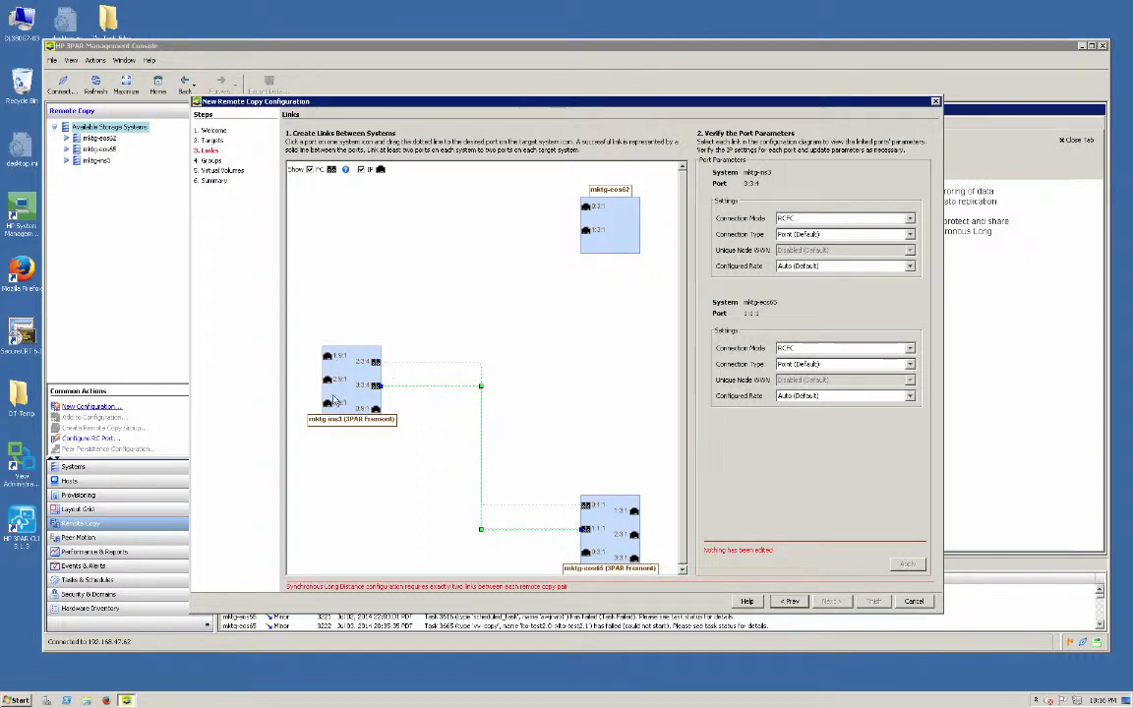
pyautogui.moveTo(608, 525)
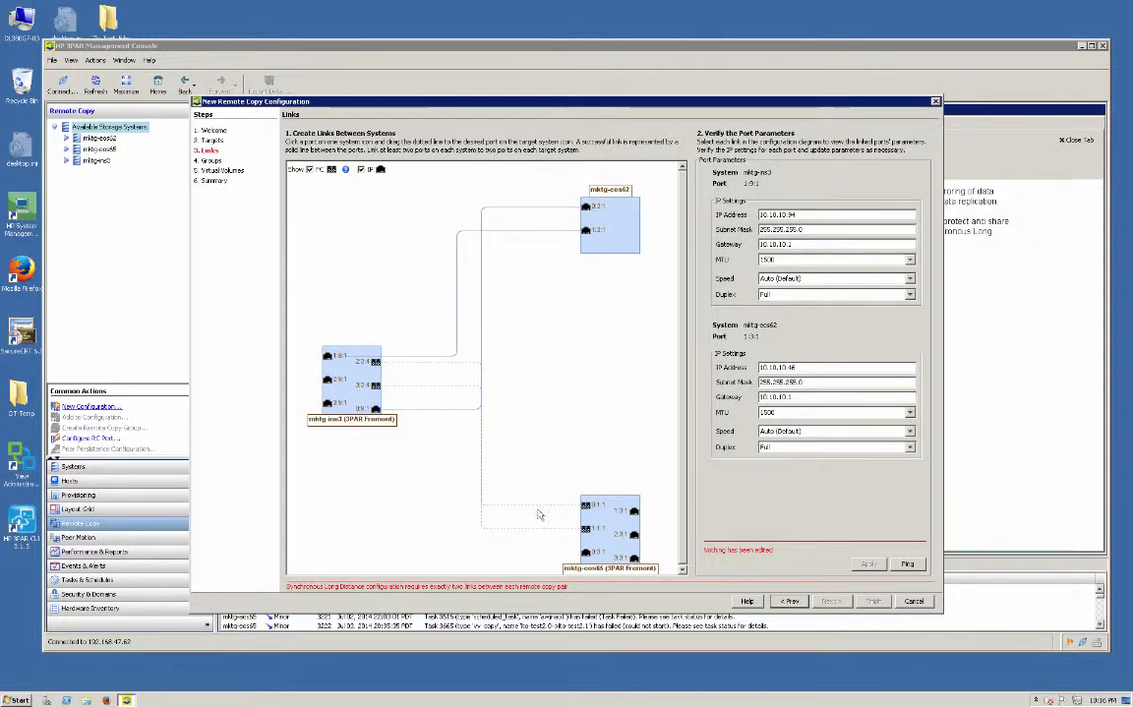
pyautogui.moveTo(327, 334)
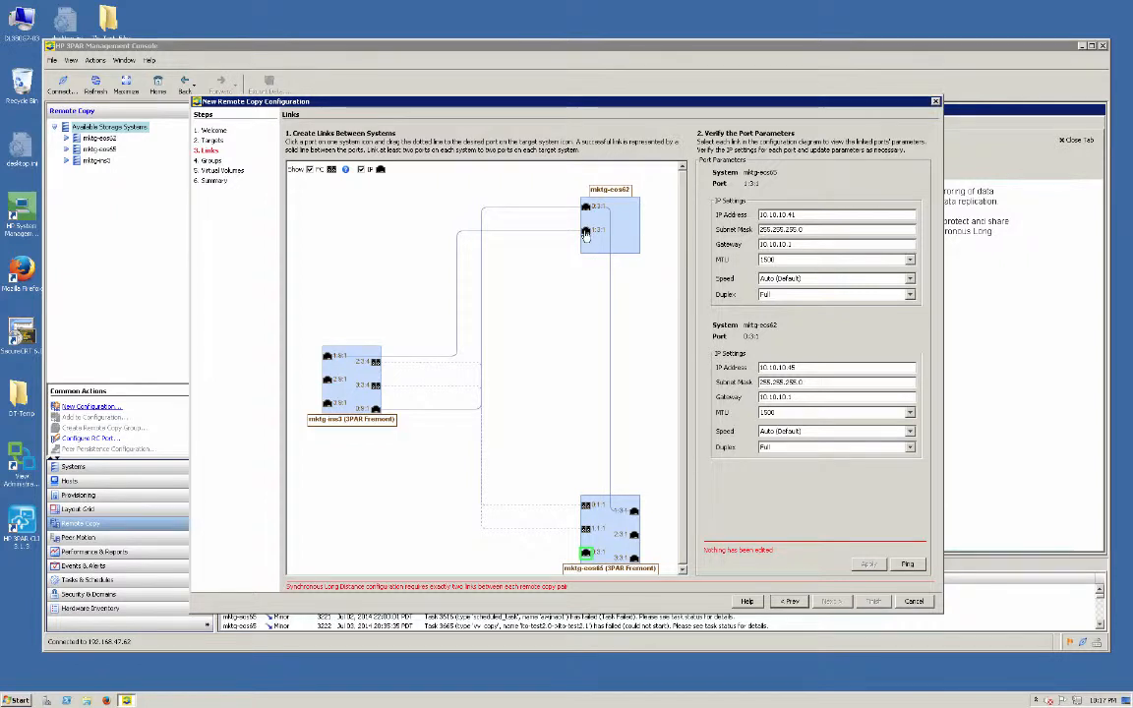
# - Review the link port parameters and advance to the Groups step
pyautogui.click(585, 232)
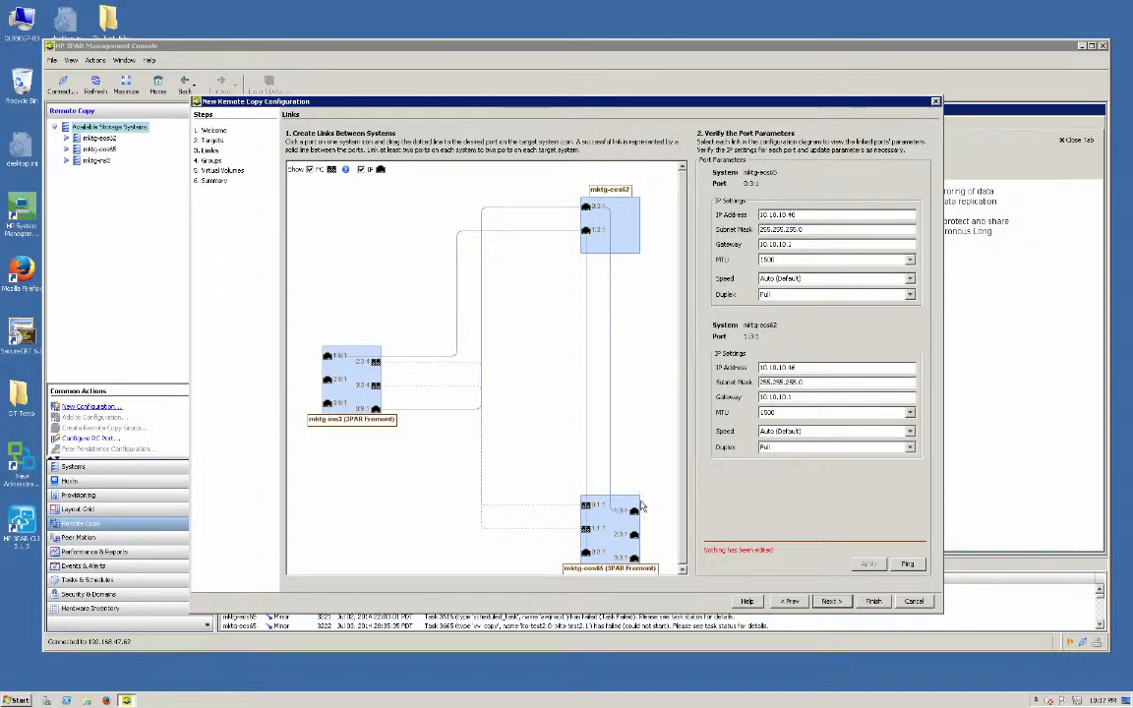
pyautogui.moveTo(573, 205)
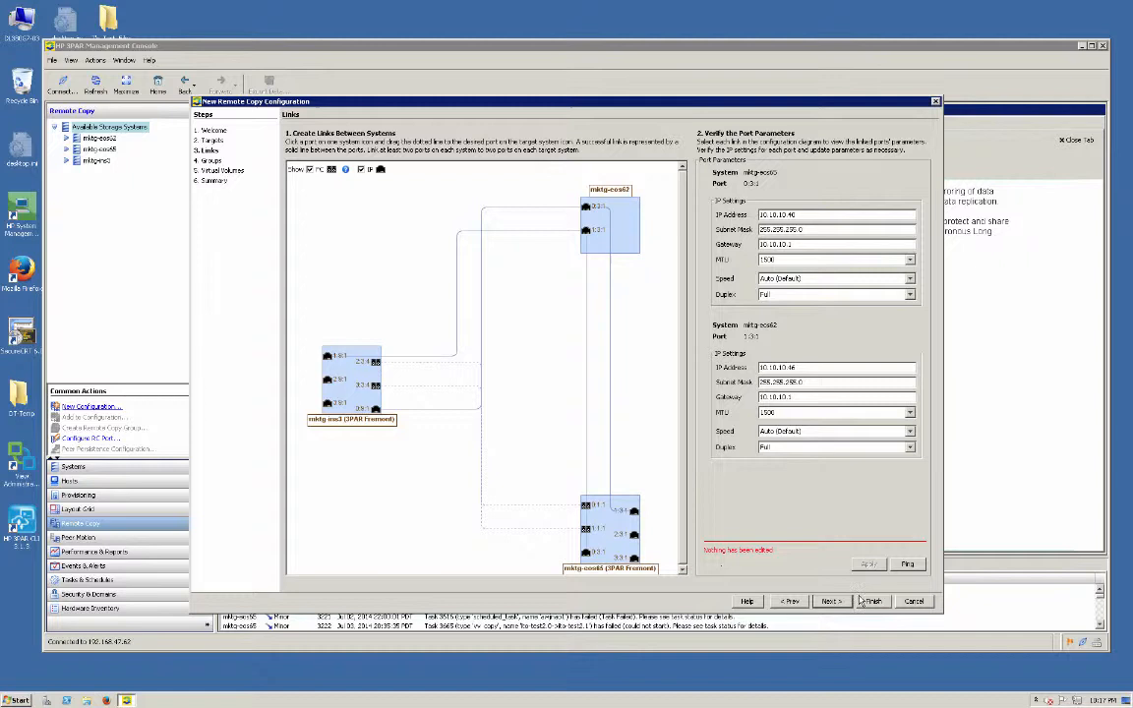
pyautogui.click(830, 601)
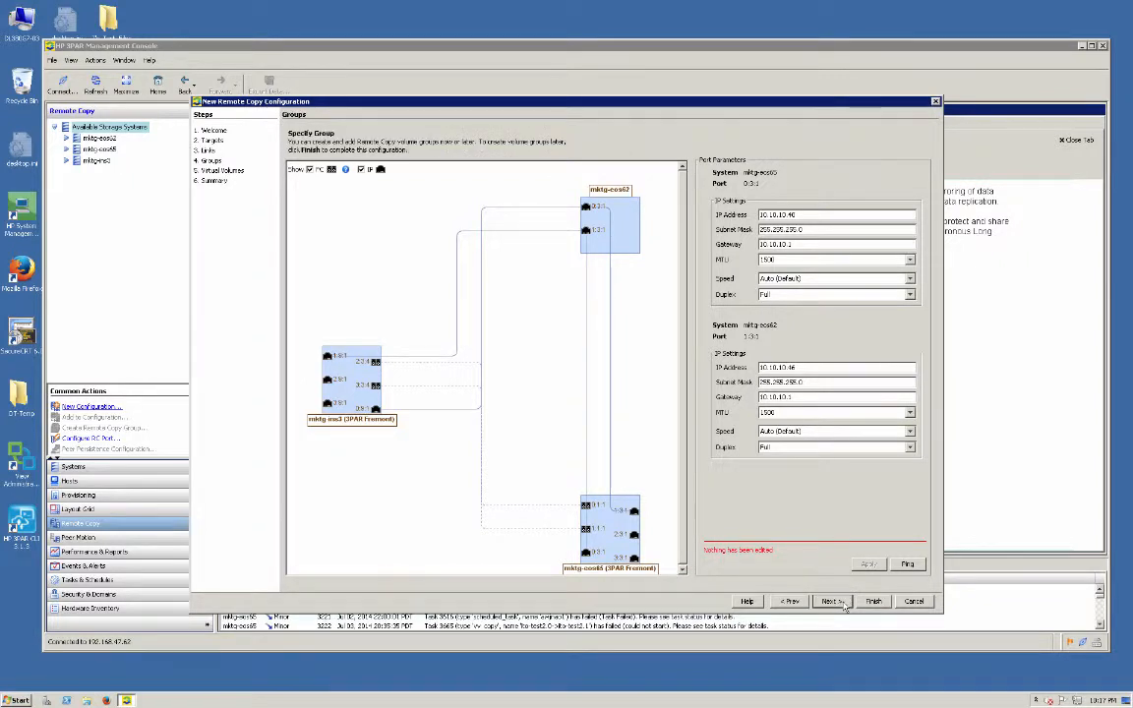
# - Add group 3PJ_SLD_Demo, syncing every 5 minutes to mktg-eos62, and continue to Virtual Volumes
pyautogui.click(830, 601)
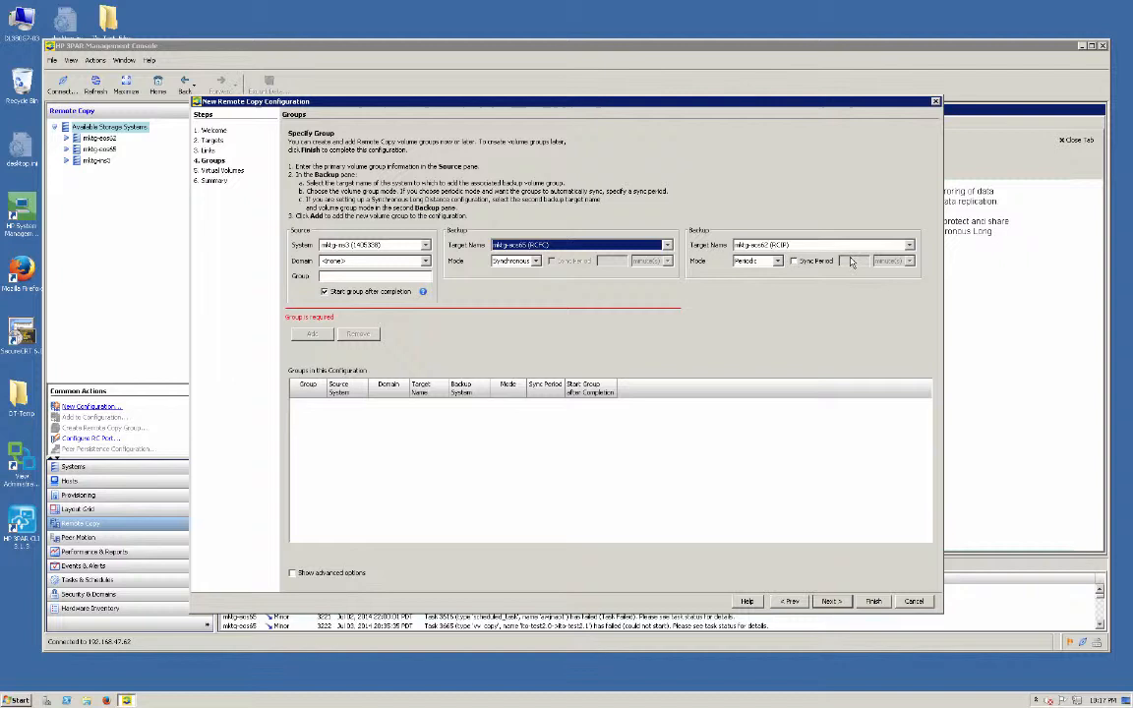
pyautogui.click(796, 261)
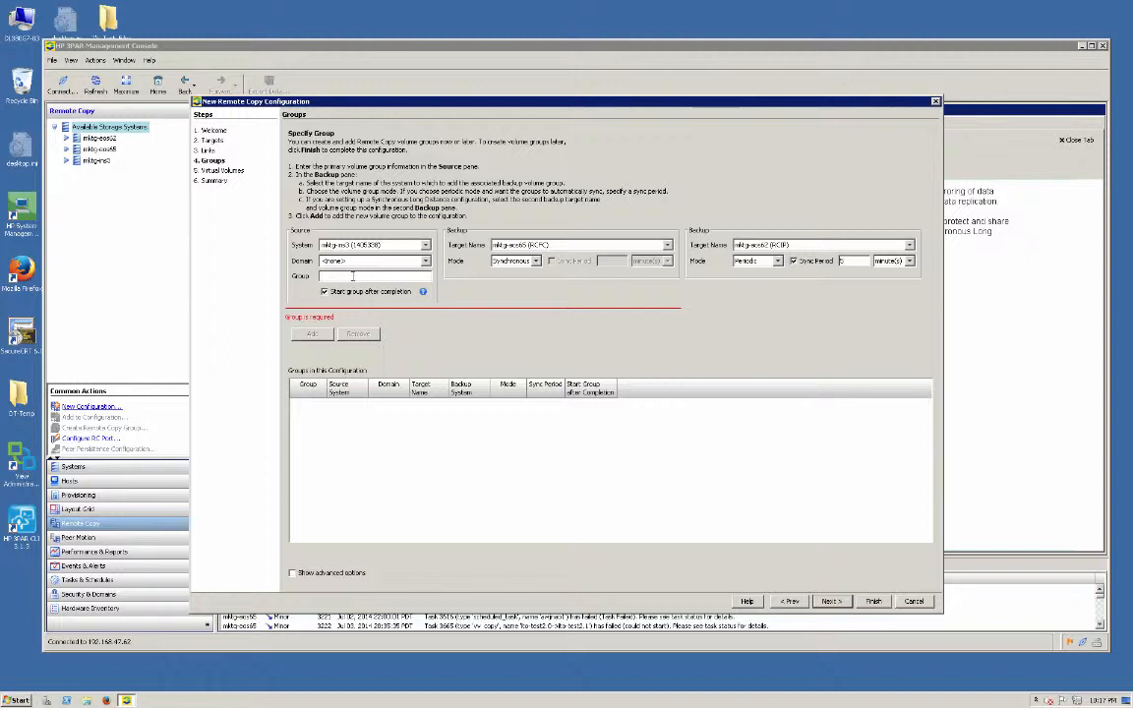
pyautogui.write('SF')
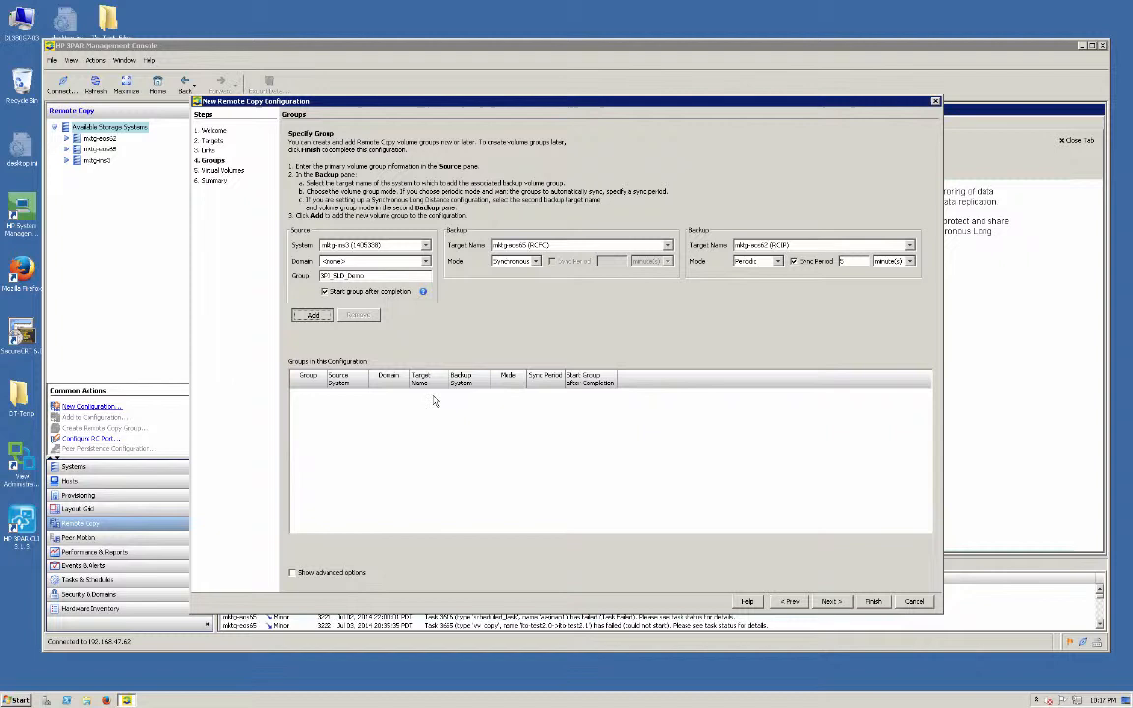
pyautogui.click(311, 314)
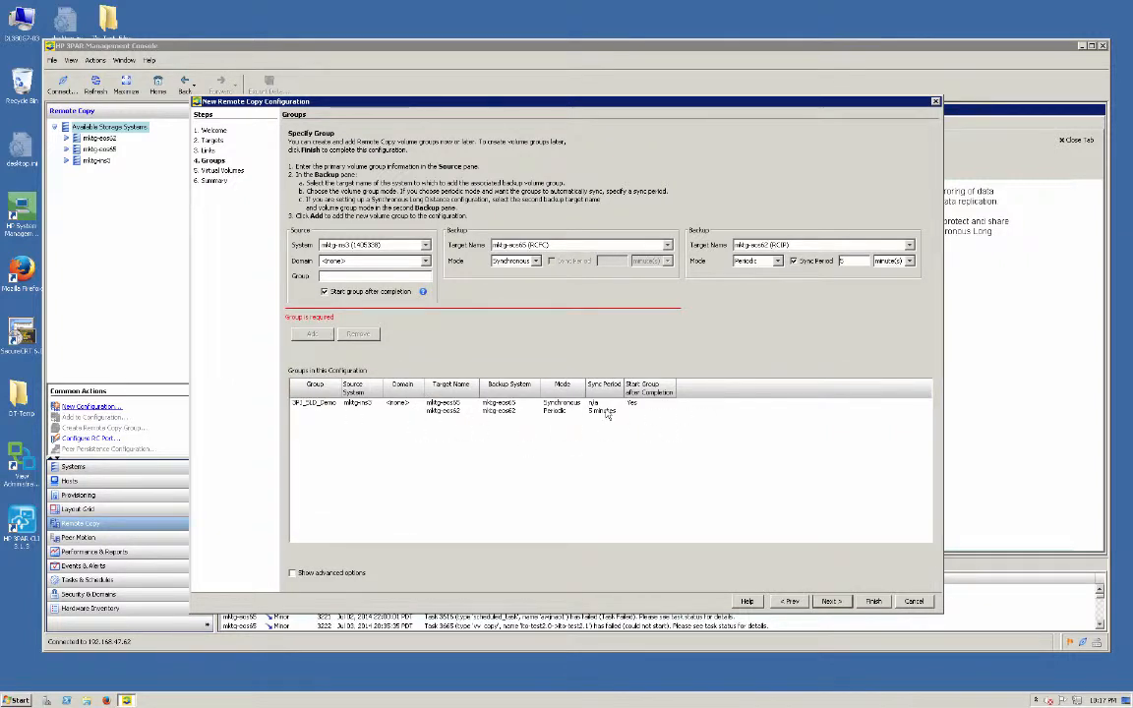
pyautogui.moveTo(571, 432)
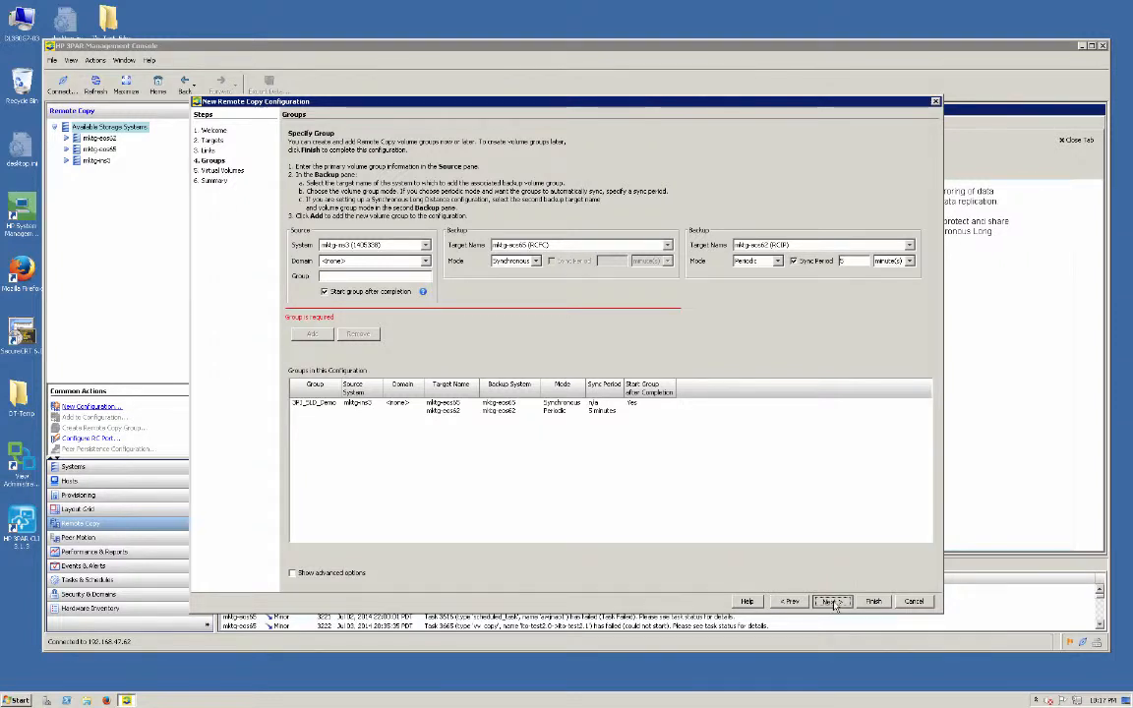
pyautogui.click(830, 601)
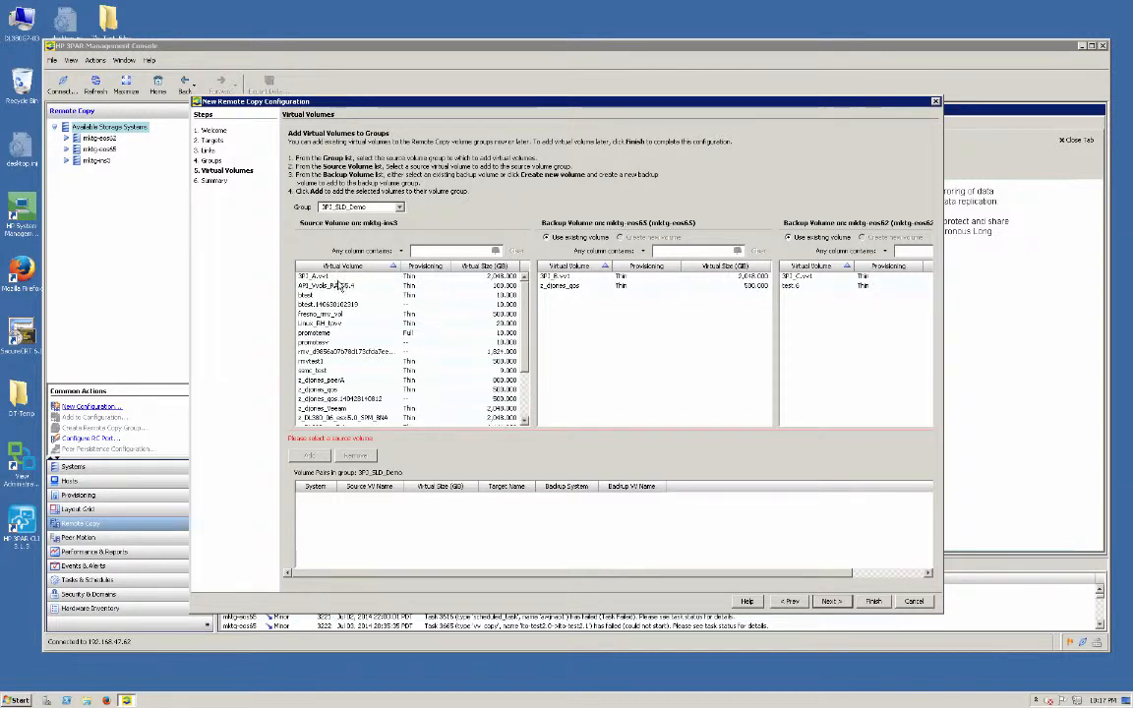
# - Pair source volume 3PJ_A.vv1 with backups 3PJ_B.vv1 and 3PJ_C.vv1, then go to Summary
pyautogui.click(325, 275)
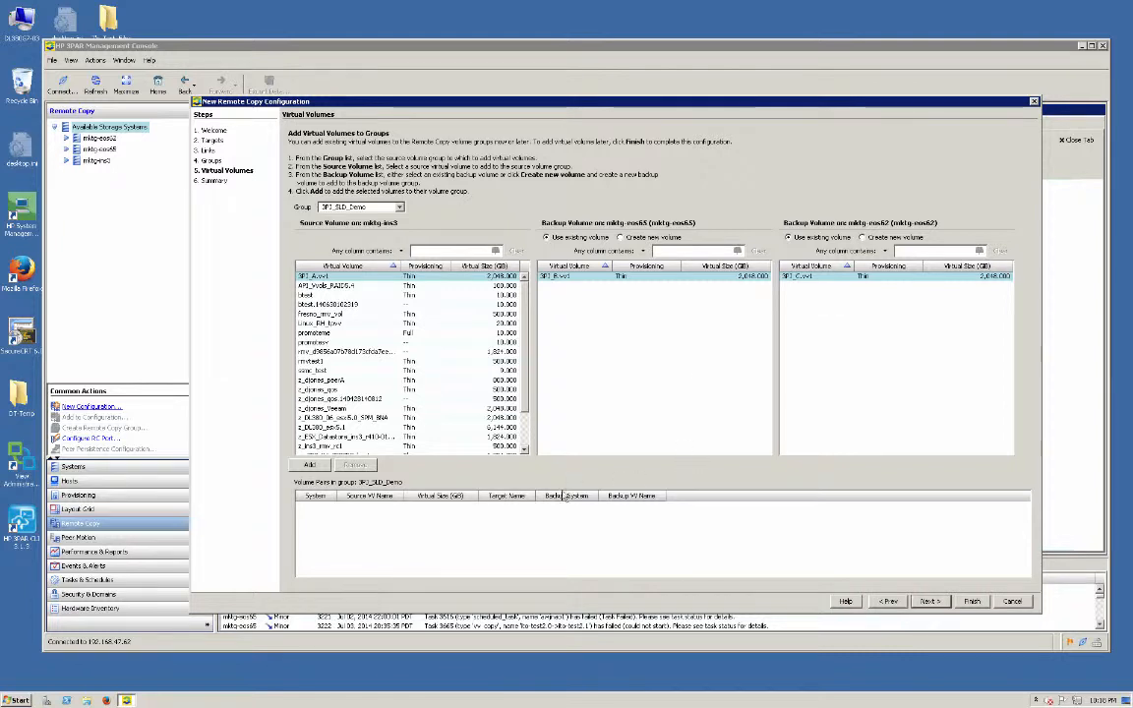
pyautogui.moveTo(360, 510)
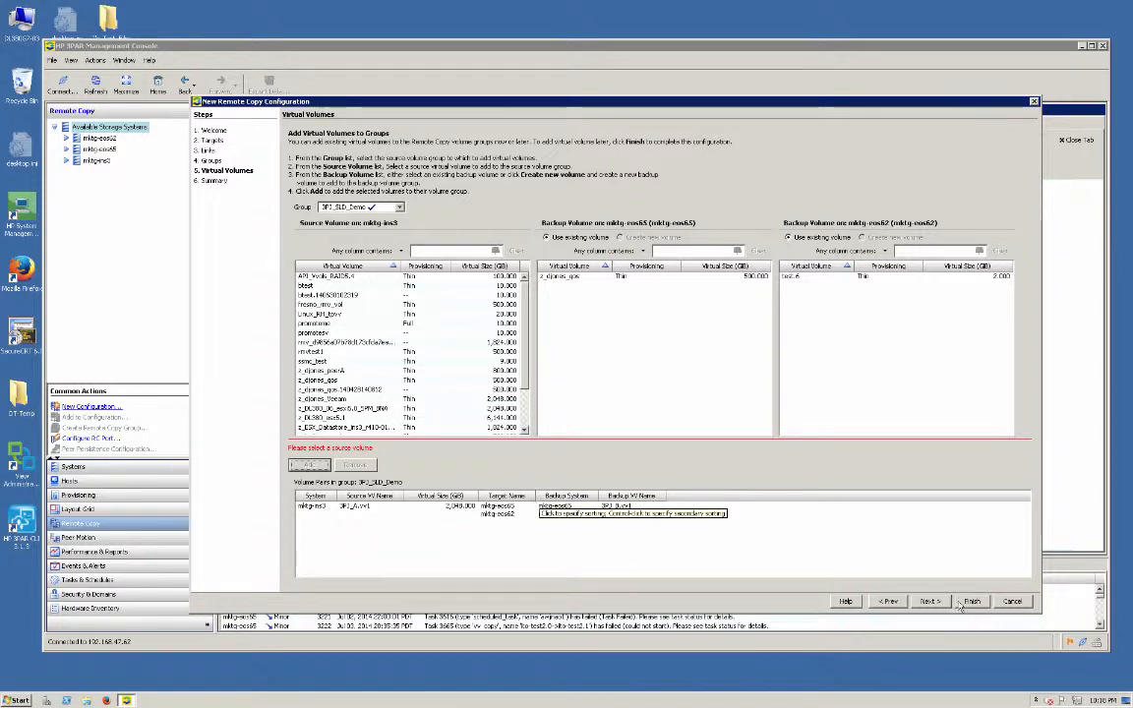
pyautogui.click(930, 600)
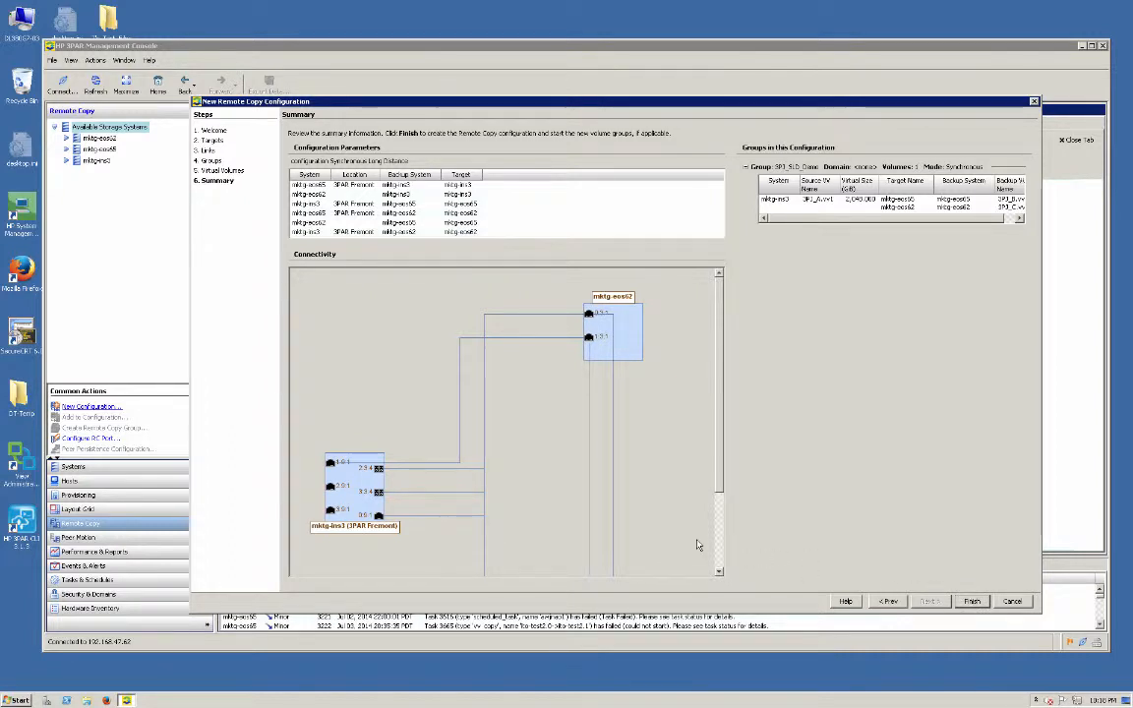
# - Finish creating the remote copy configuration and close the wizard after completion
pyautogui.click(978, 601)
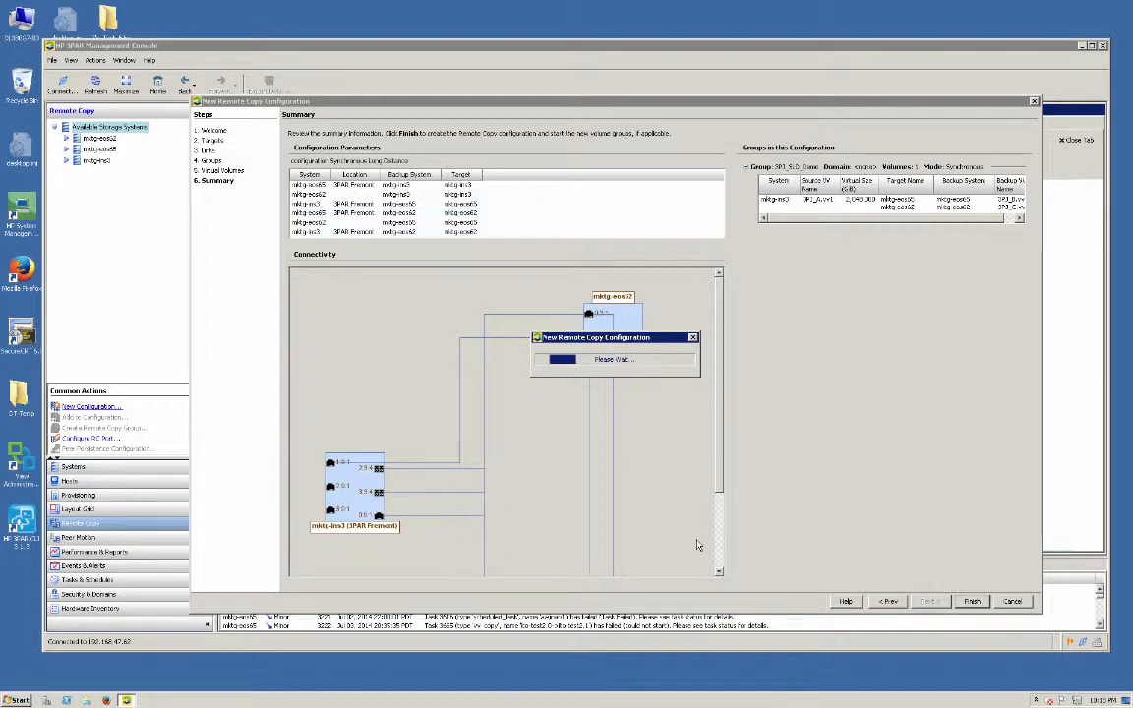
pyautogui.click(979, 601)
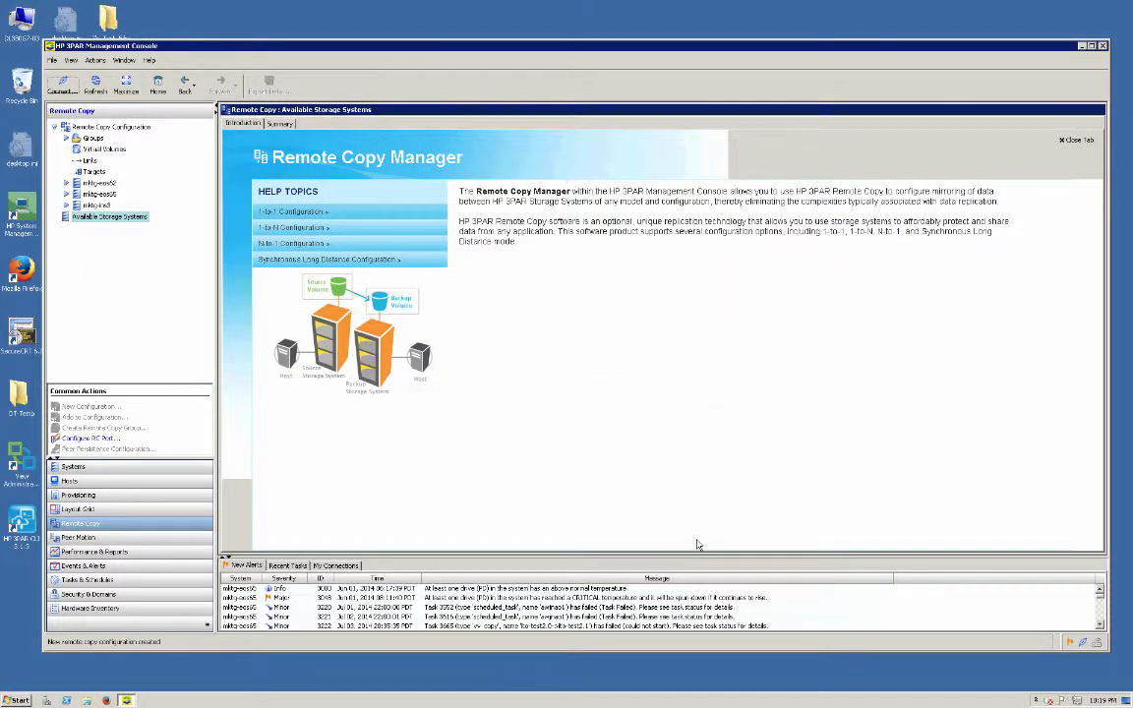
pyautogui.moveTo(650, 515)
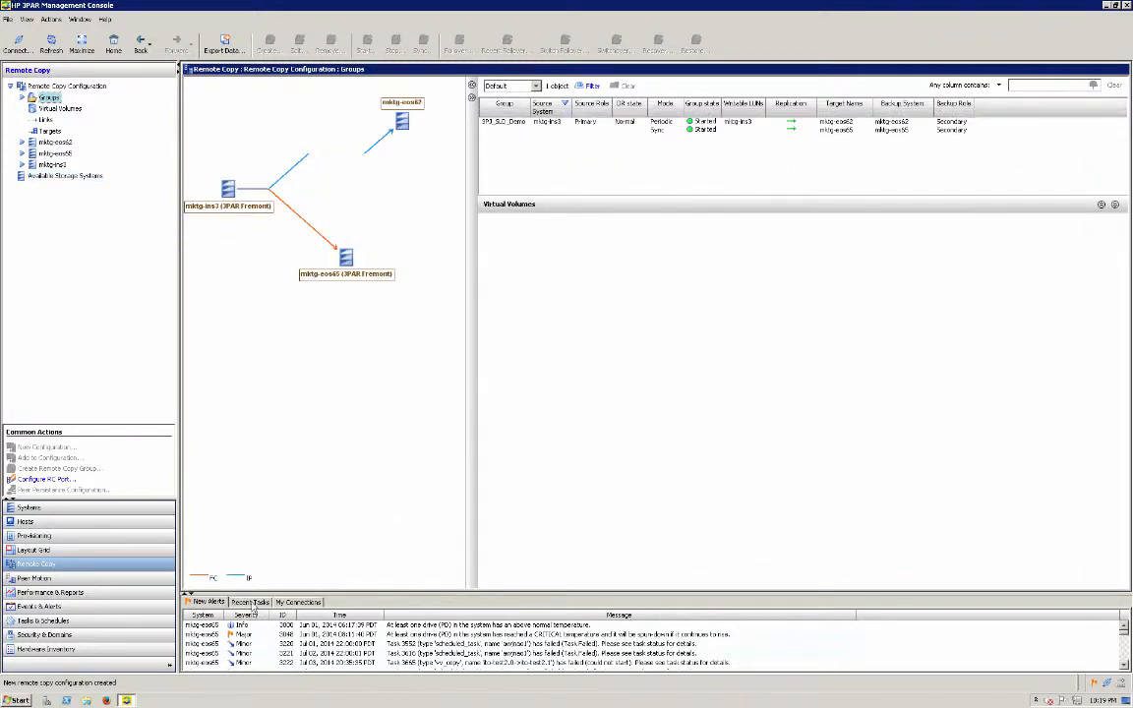
# - Show Recent Tasks with both 3PJ_A.vv1 remote copy sync tasks running
pyautogui.click(241, 603)
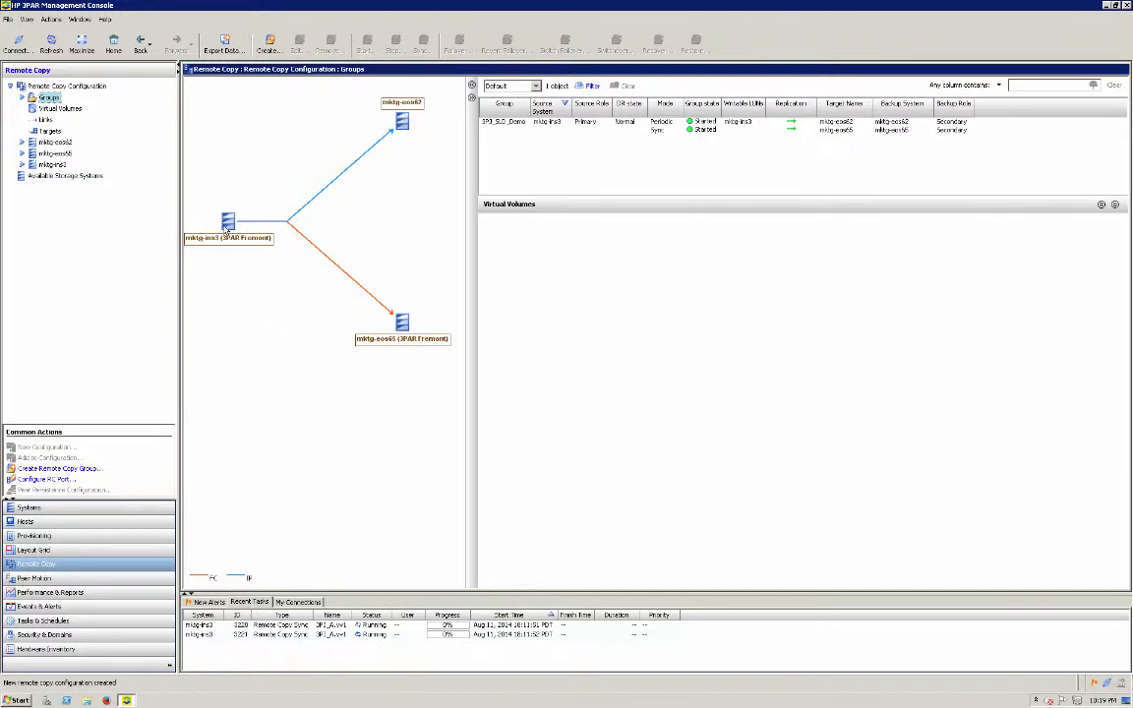
pyautogui.moveTo(364, 297)
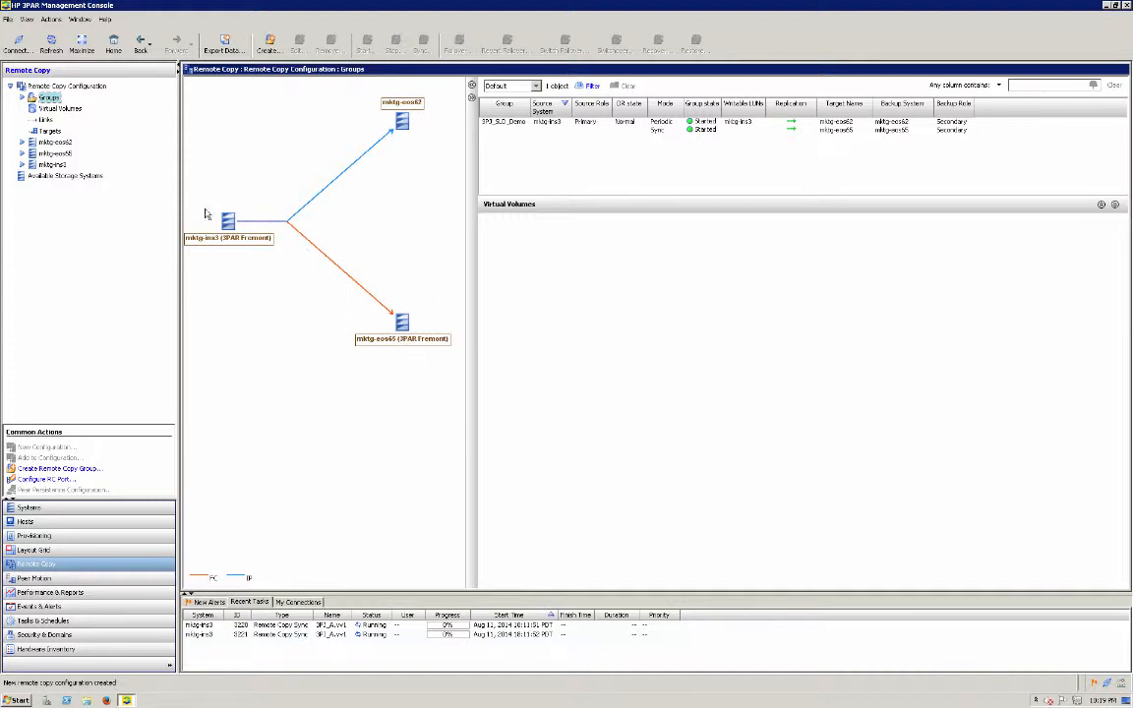
pyautogui.moveTo(376, 109)
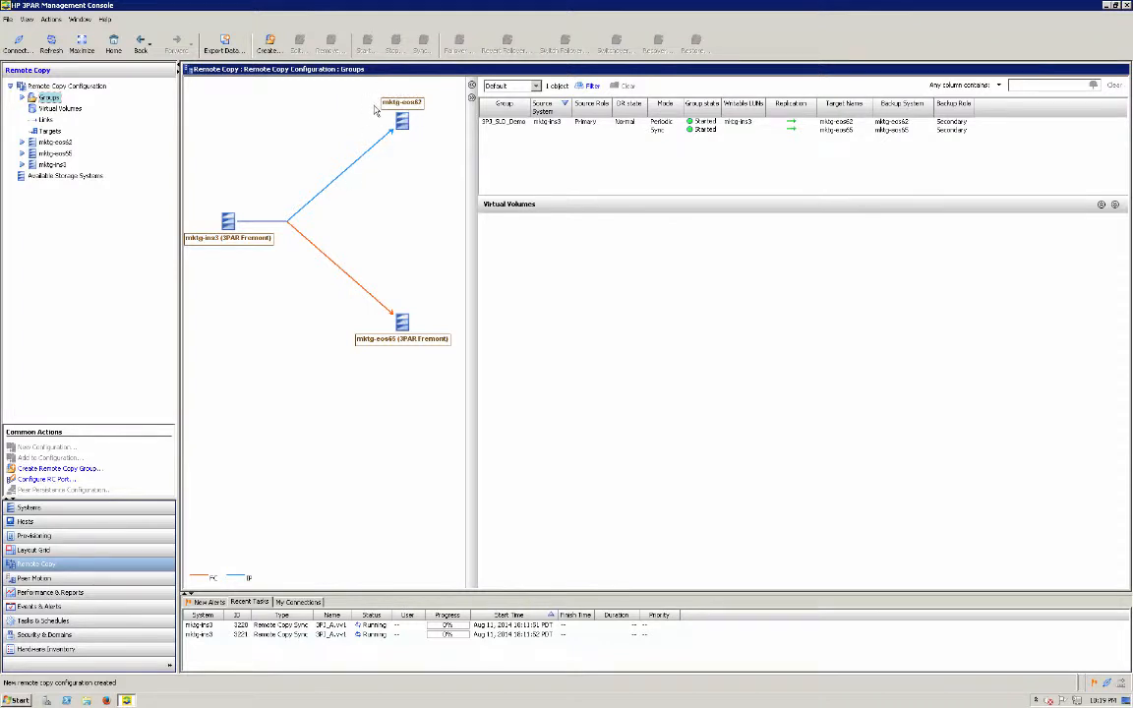
pyautogui.moveTo(358, 135)
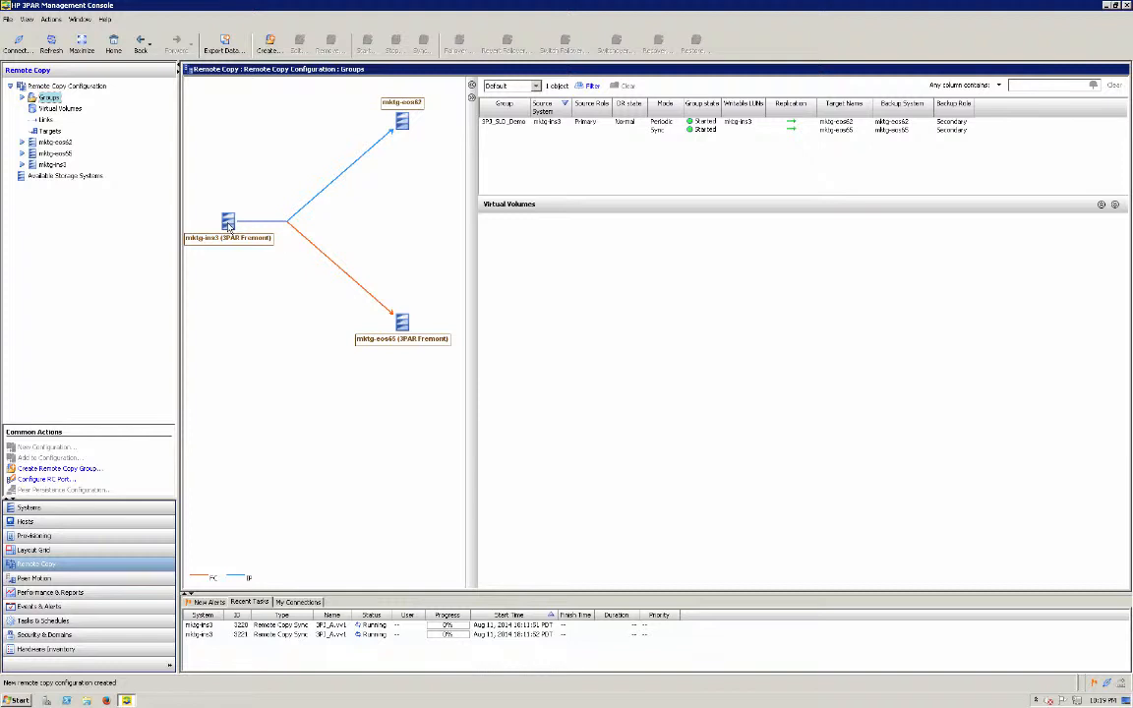
pyautogui.moveTo(291, 170)
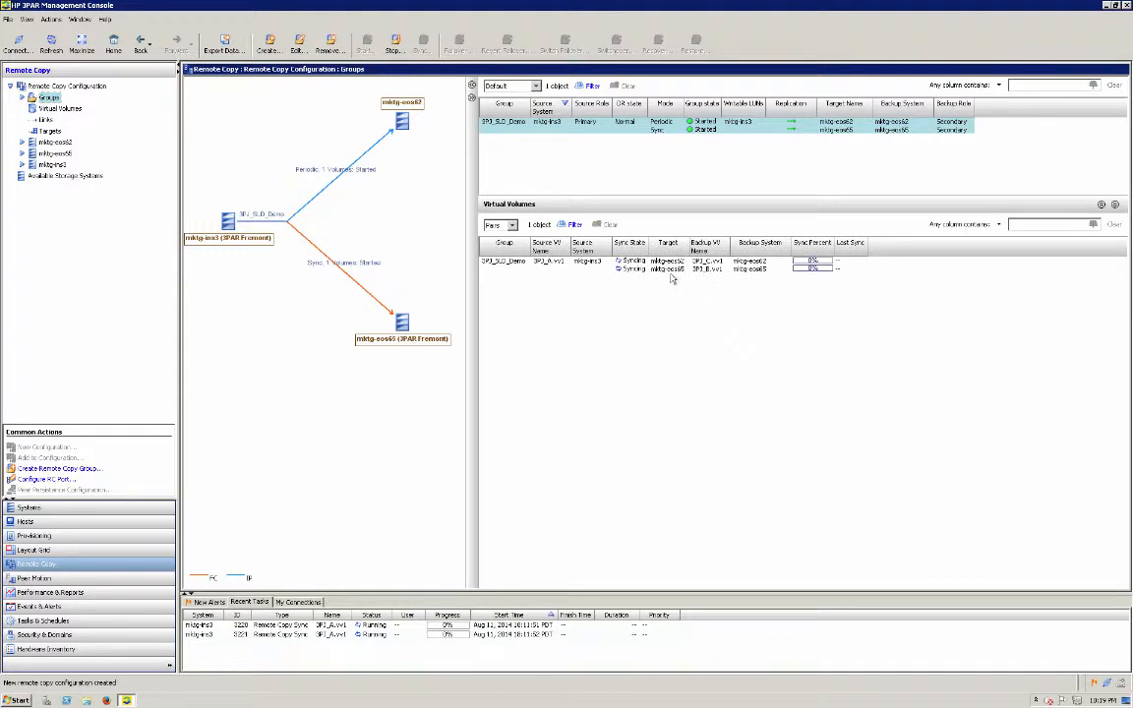
pyautogui.moveTo(795, 291)
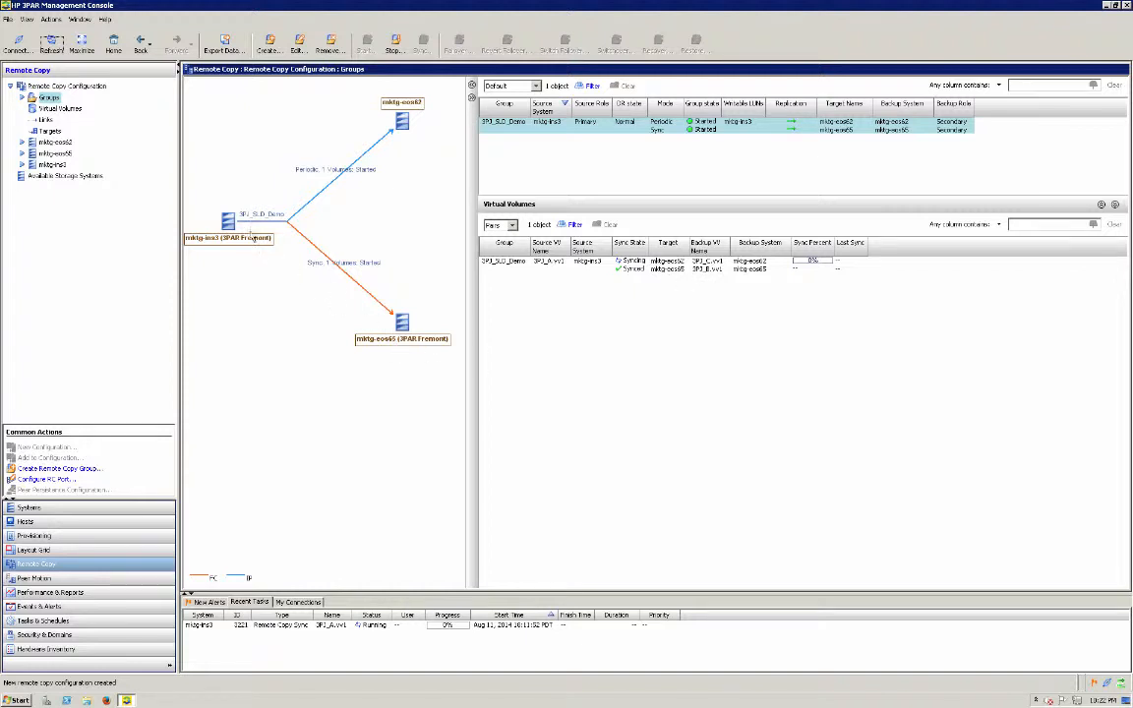
pyautogui.moveTo(243, 204)
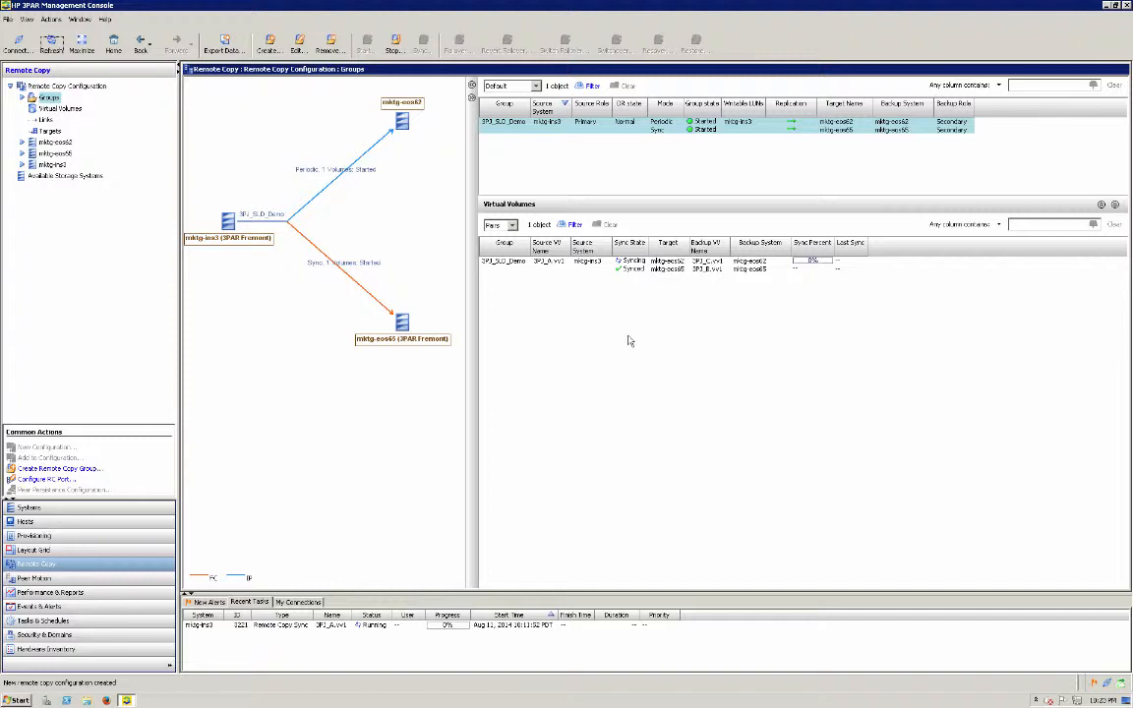
pyautogui.moveTo(662, 299)
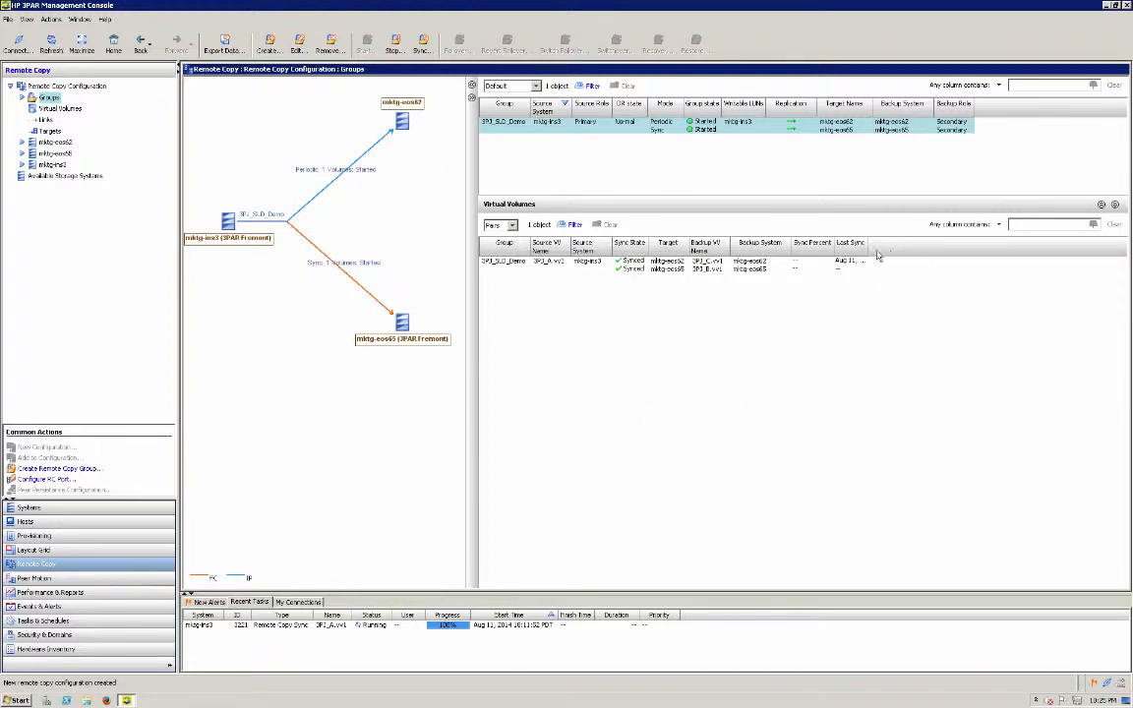
pyautogui.moveTo(937, 254)
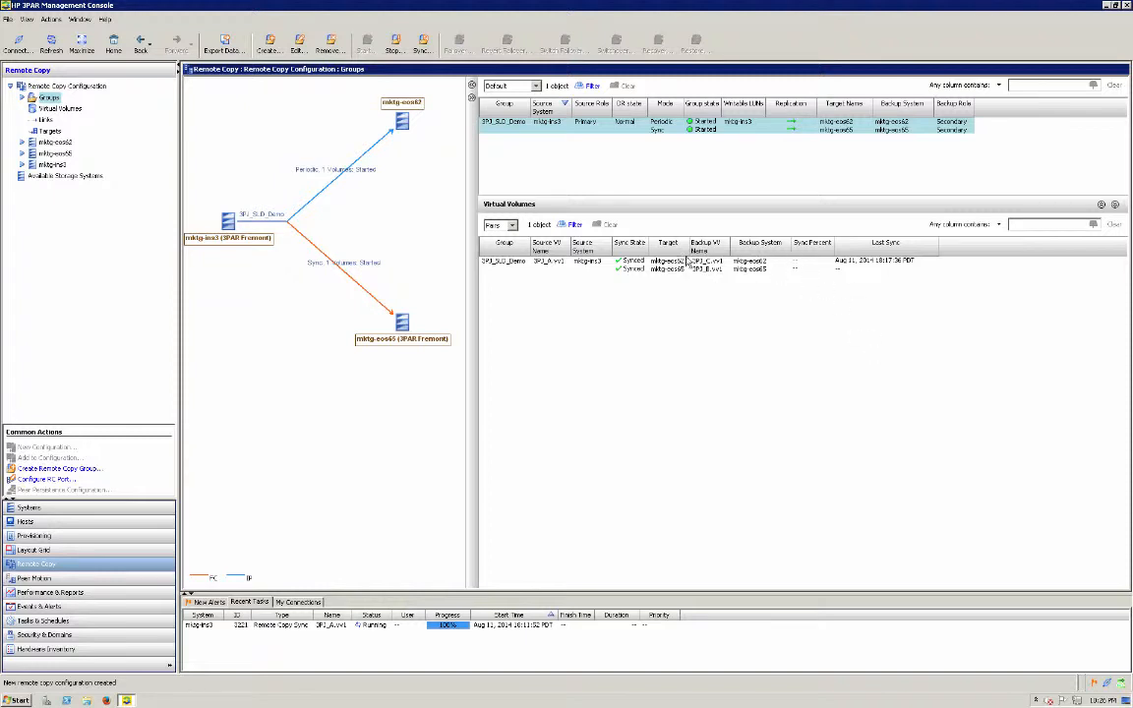
pyautogui.moveTo(824, 289)
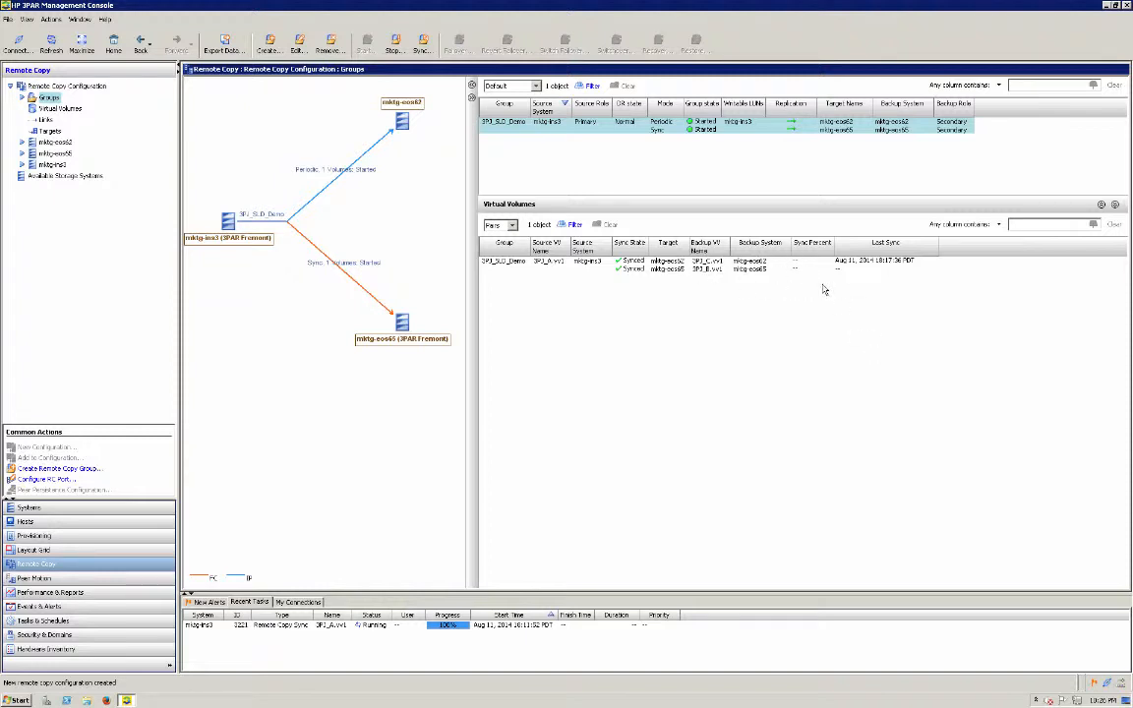
pyautogui.moveTo(797, 357)
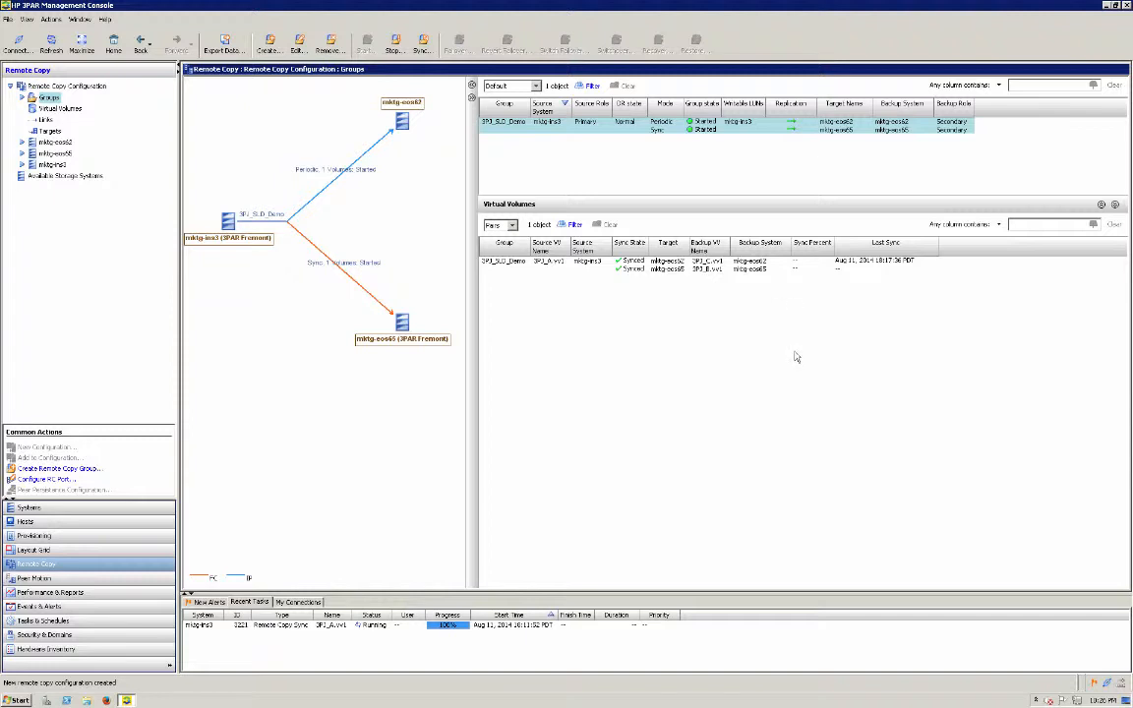
pyautogui.moveTo(332, 214)
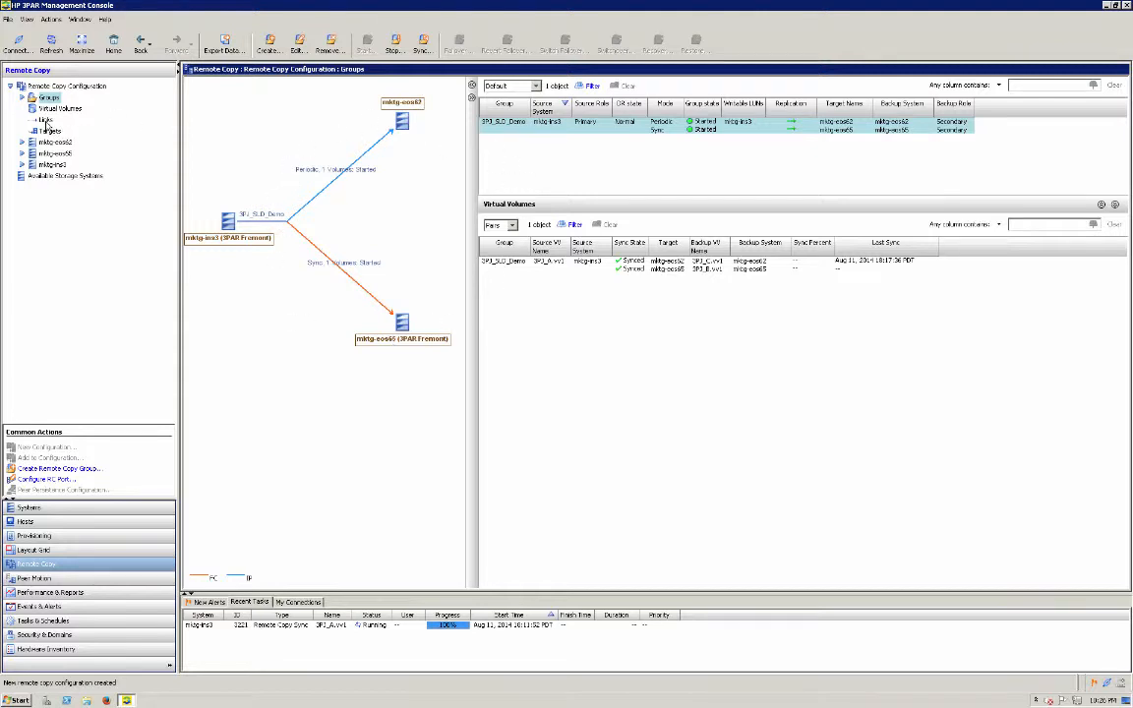
# - View Remote Copy Links, confirming all links among mktg-ins3, mktg-eos62 and mktg-eos65 are Up
pyautogui.click(48, 121)
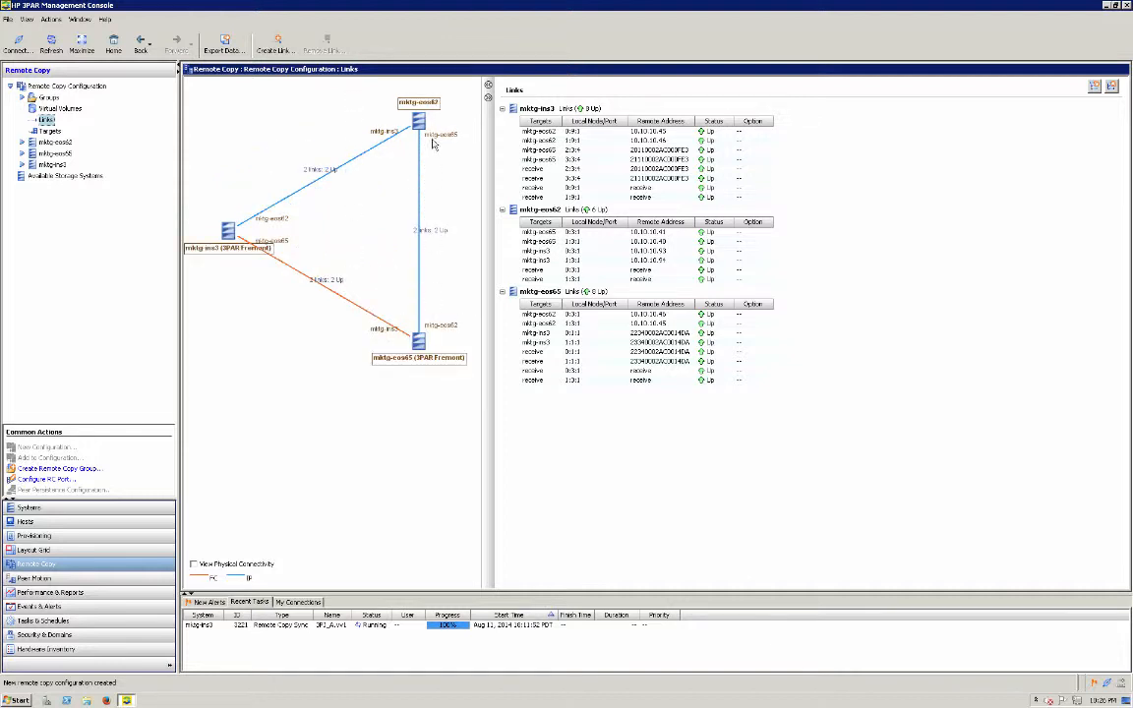
pyautogui.moveTo(427, 209)
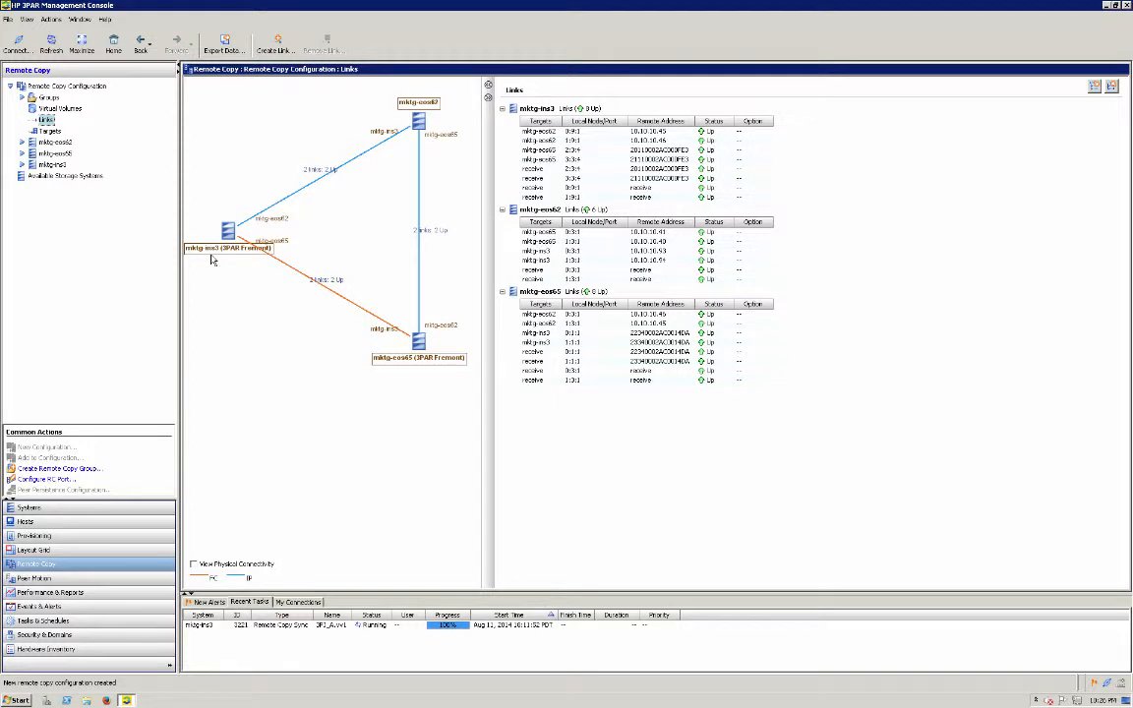
pyautogui.moveTo(254, 228)
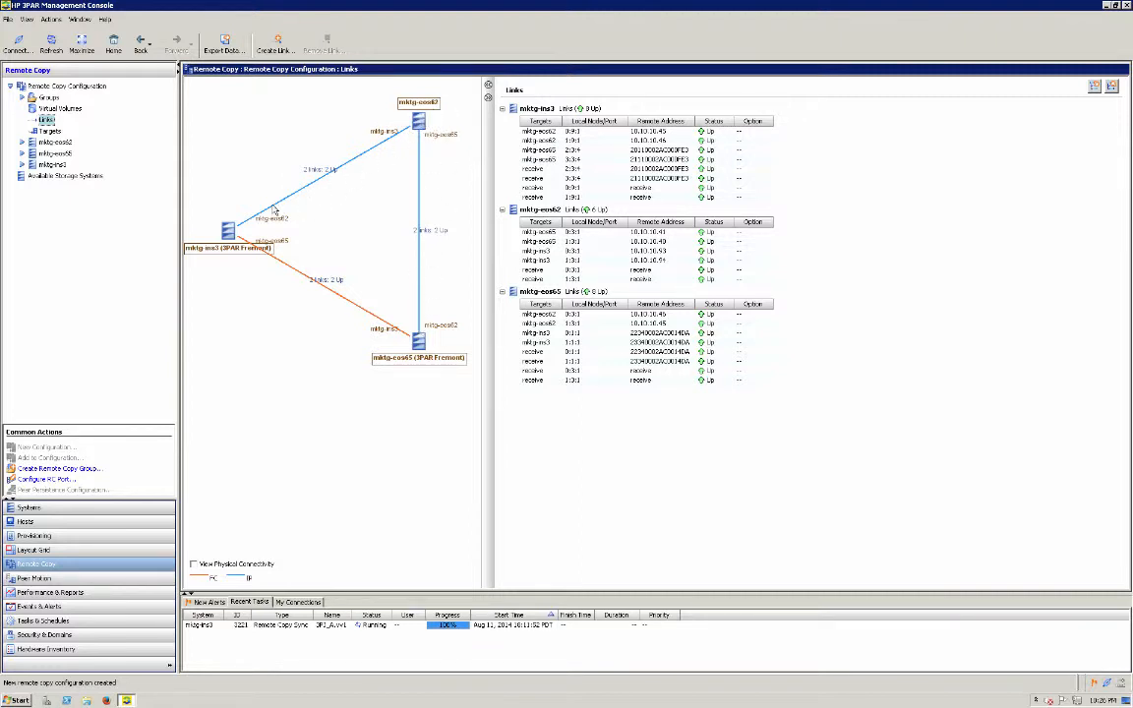
pyautogui.moveTo(229, 229)
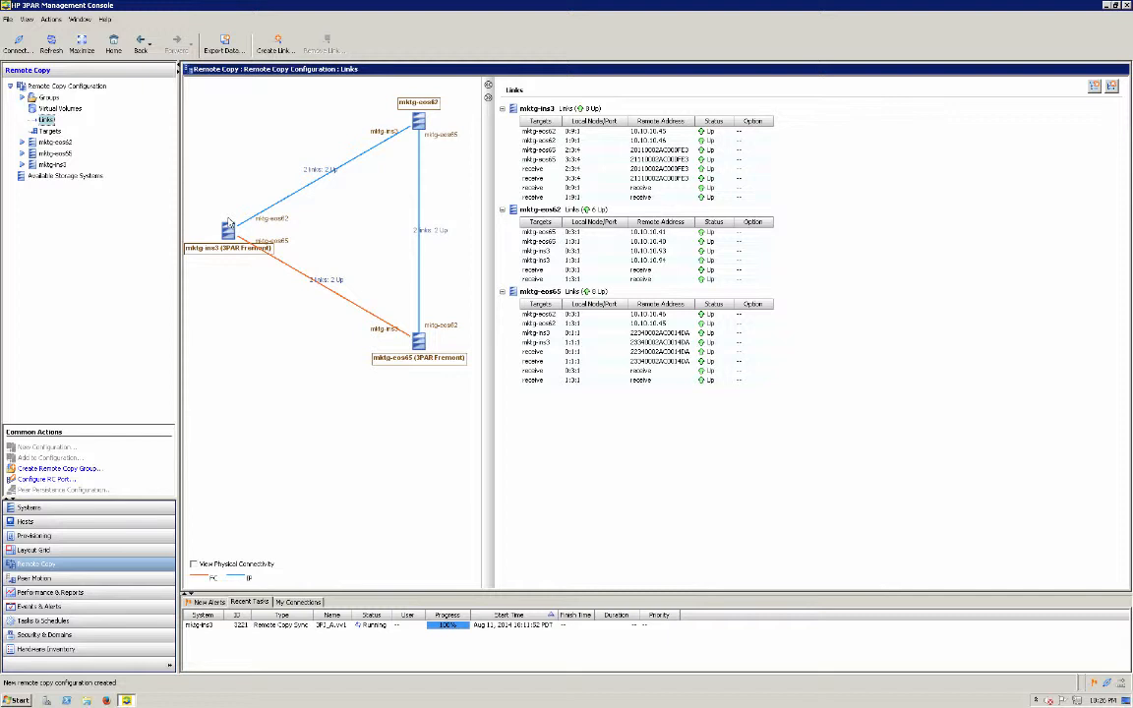
pyautogui.moveTo(227, 317)
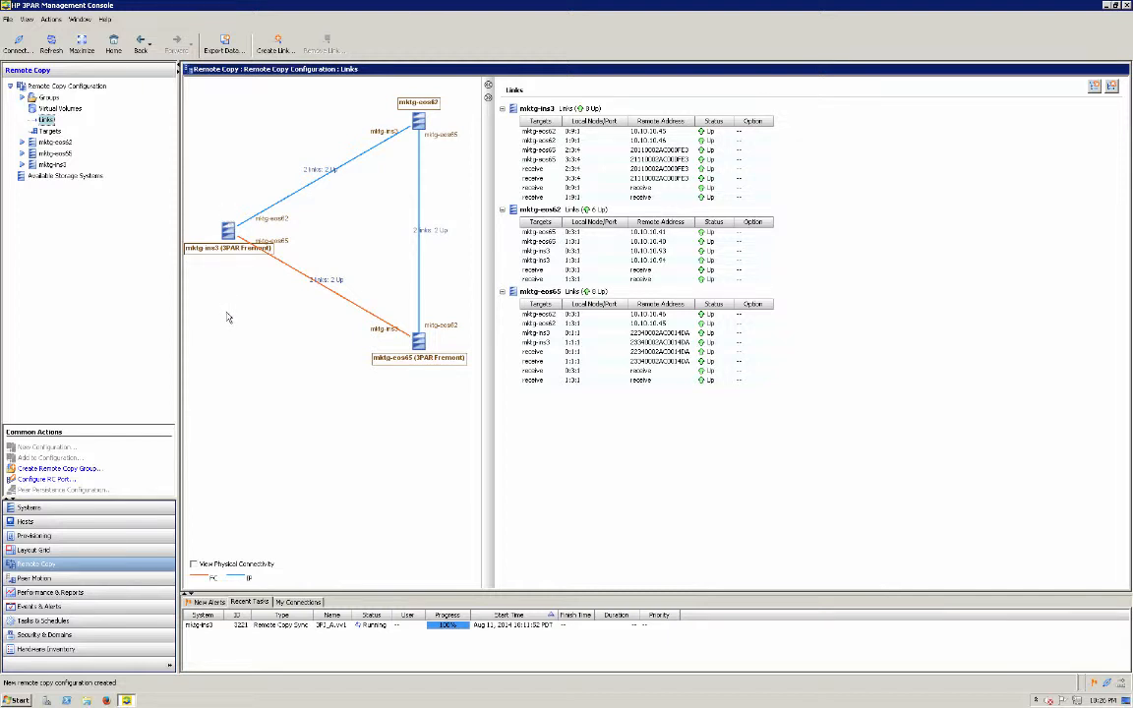